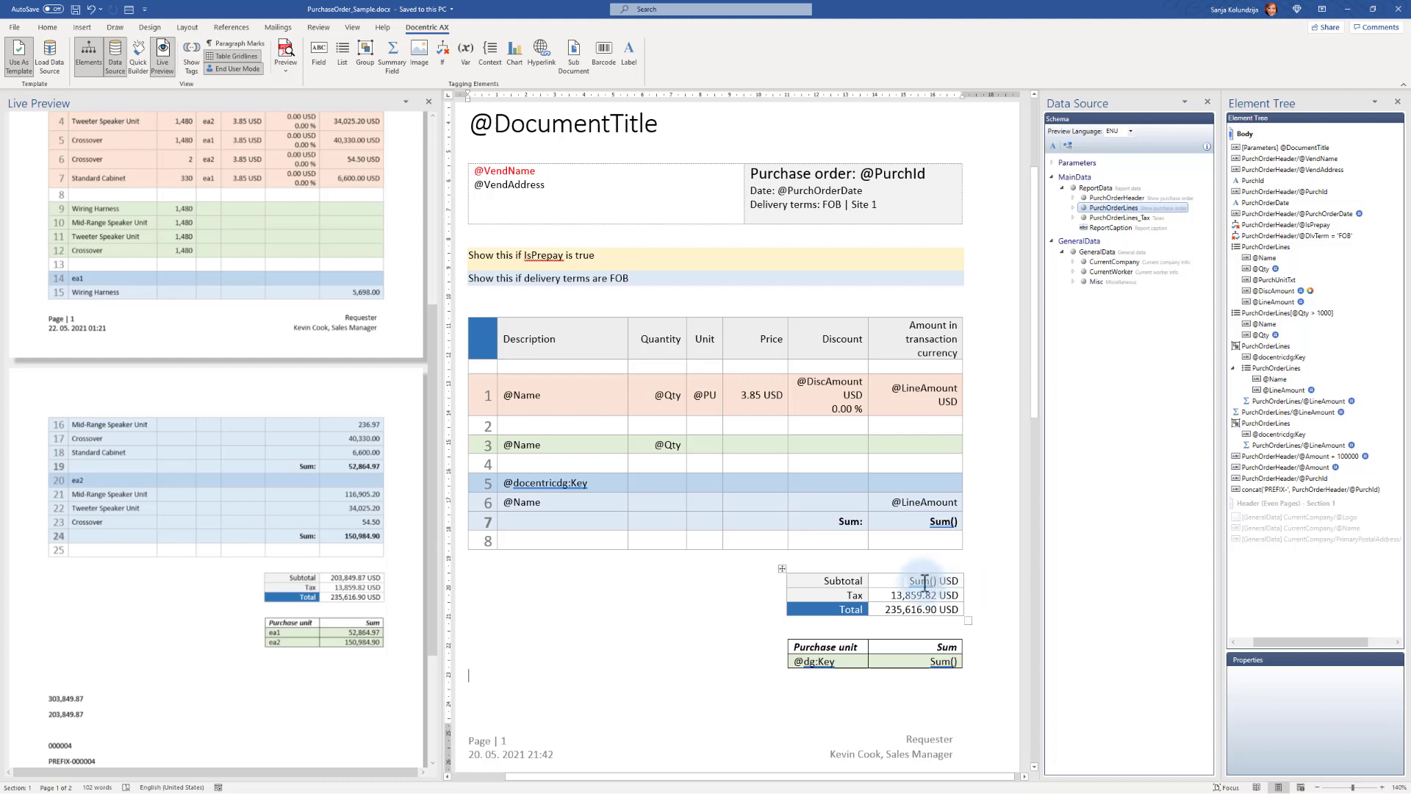
Step: Remove the Sum() tag from the Subtotal cell, keeping its text 203,849.87 USD
click(927, 581)
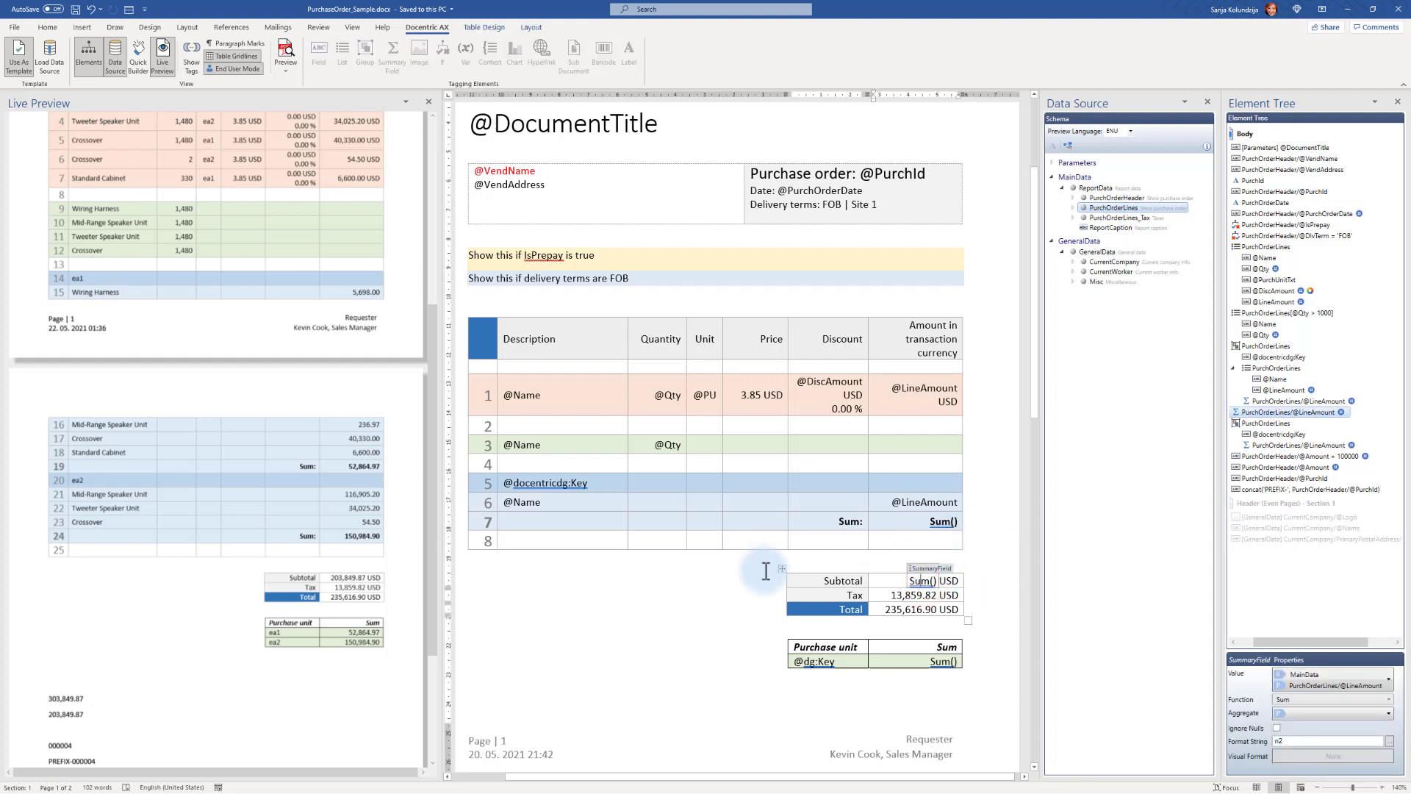
mouse_move(876, 560)
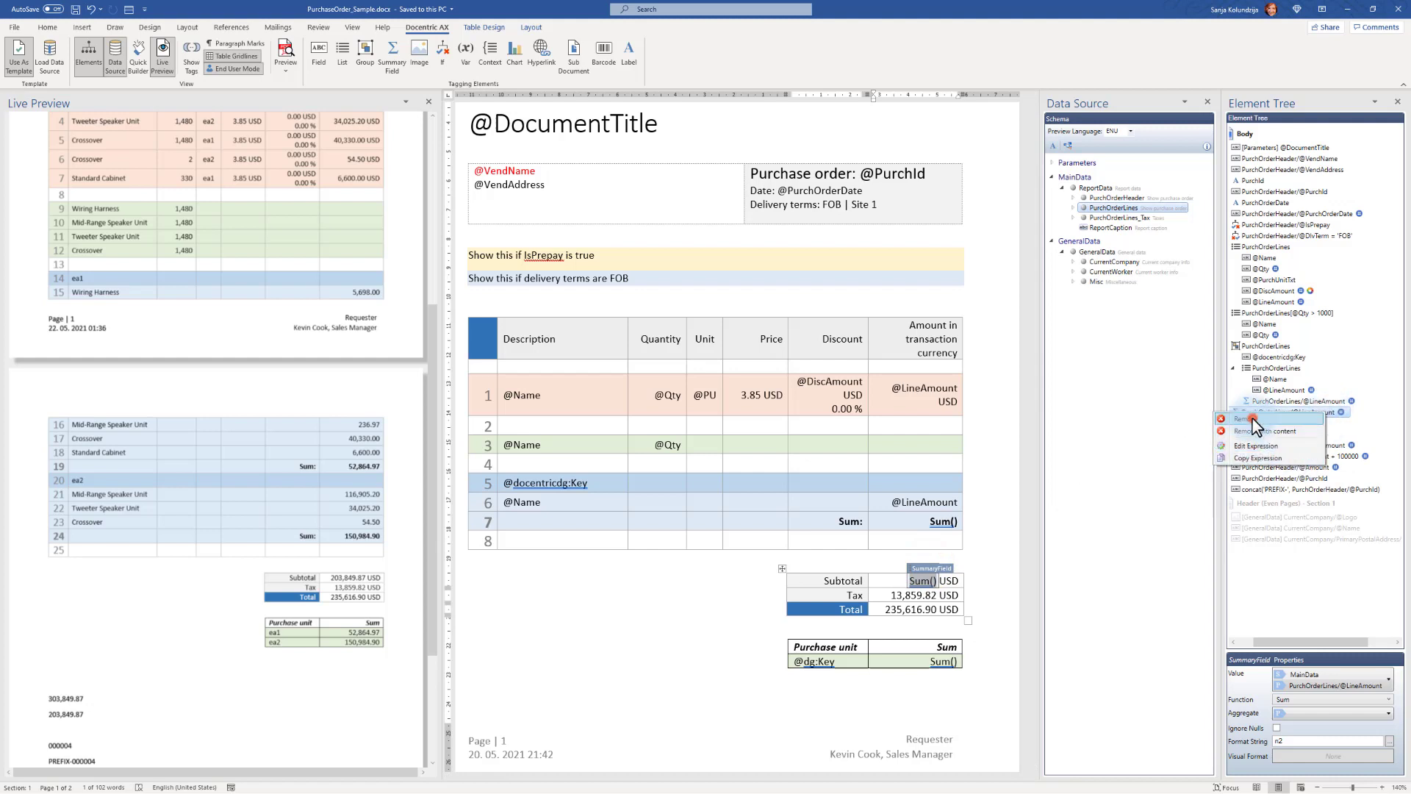
click(1249, 418)
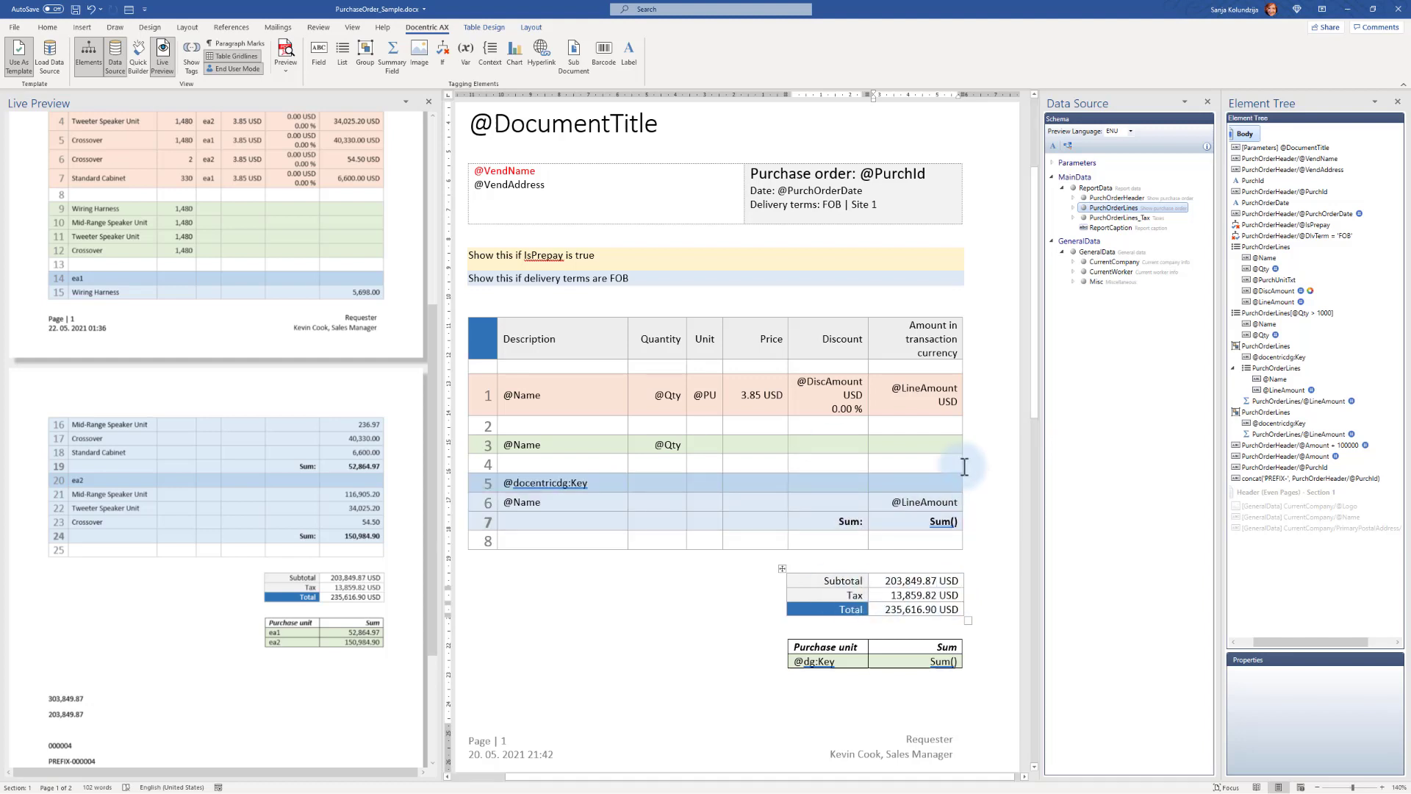
click(923, 394)
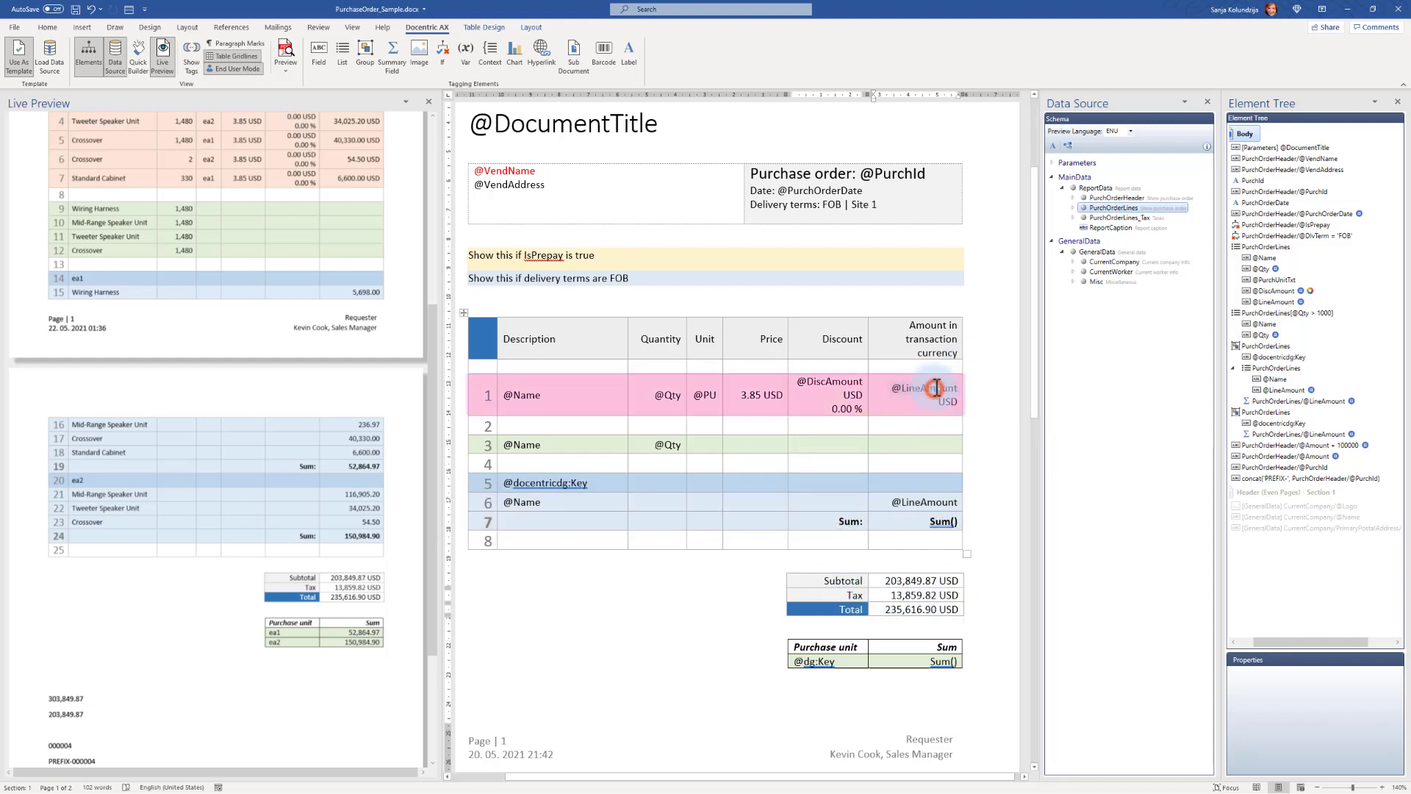
click(922, 388)
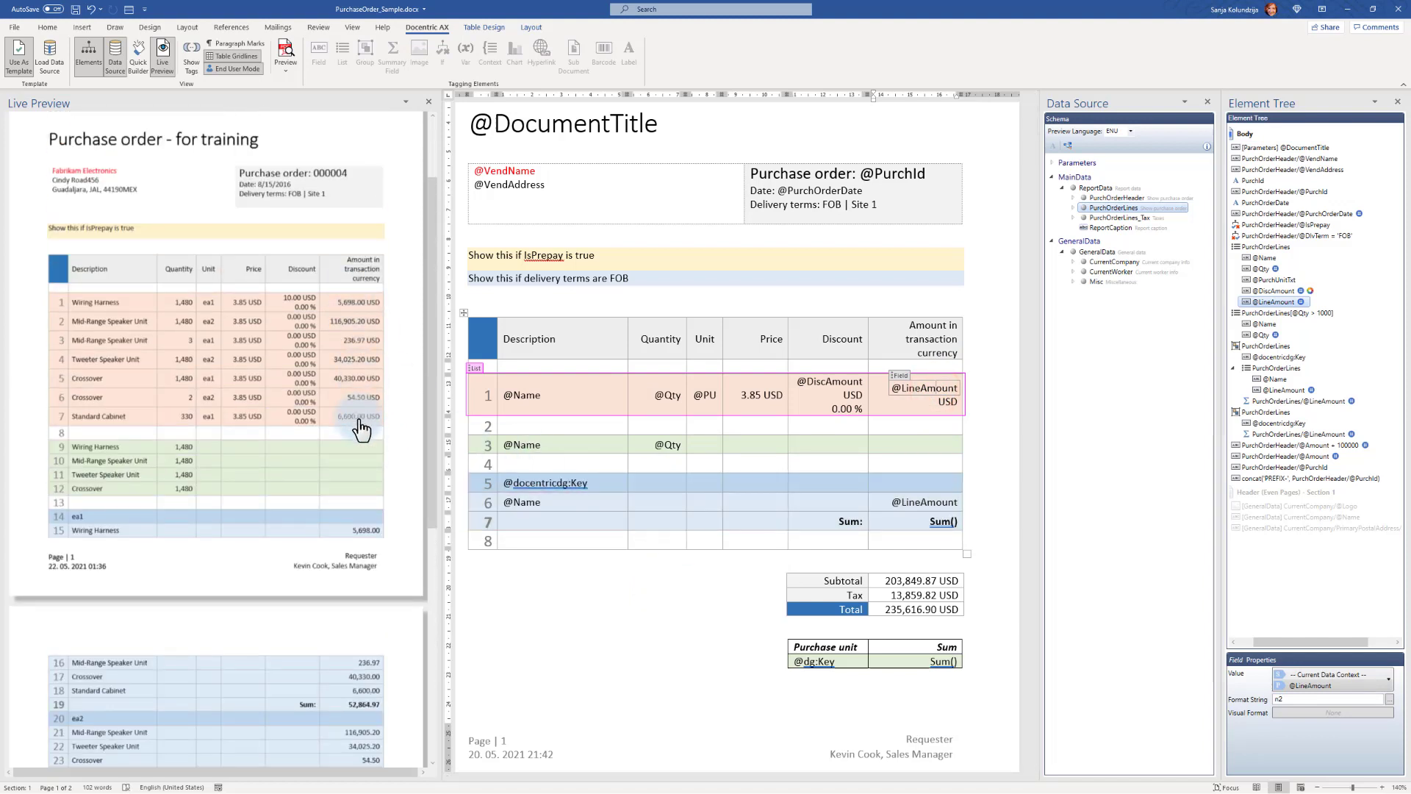
scroll(down, 3)
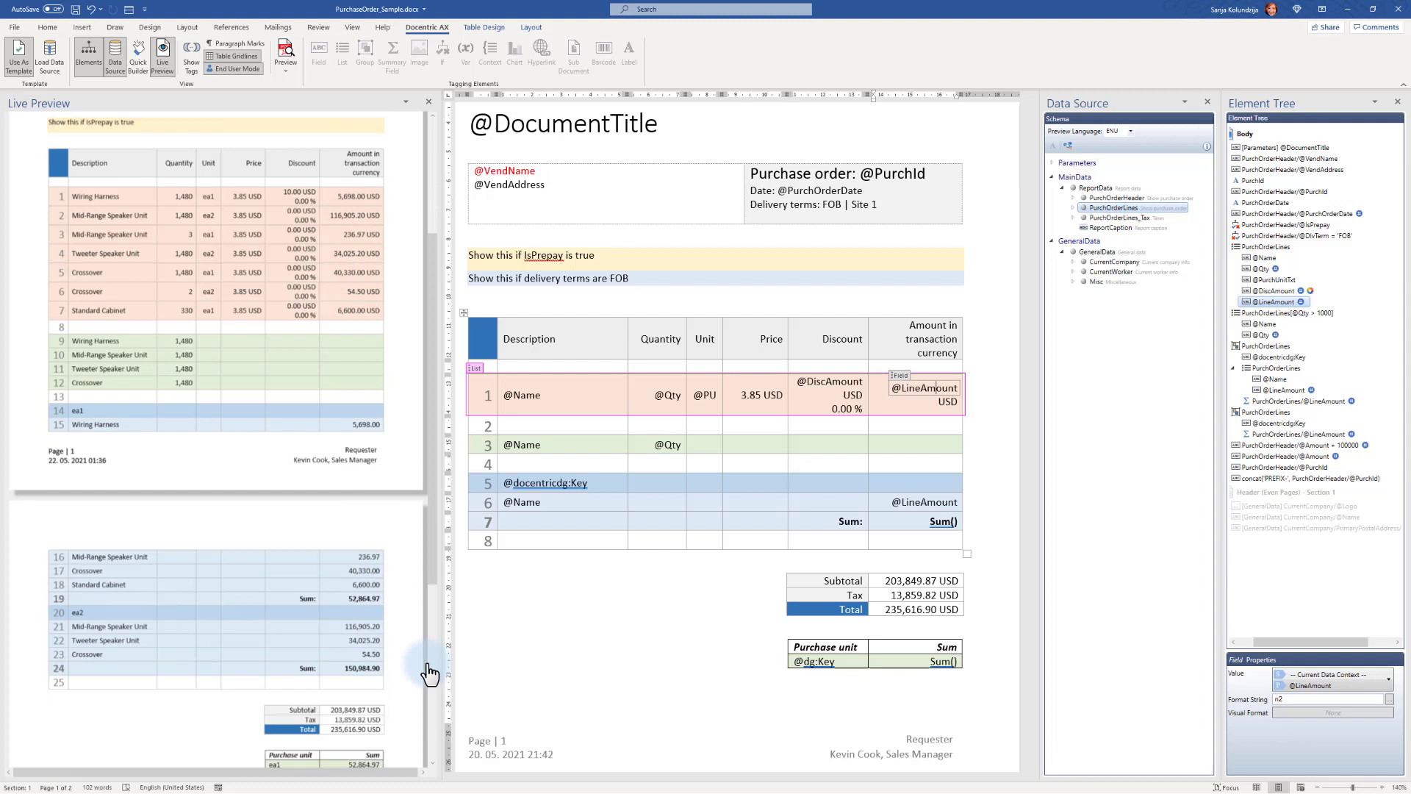
mouse_move(388, 717)
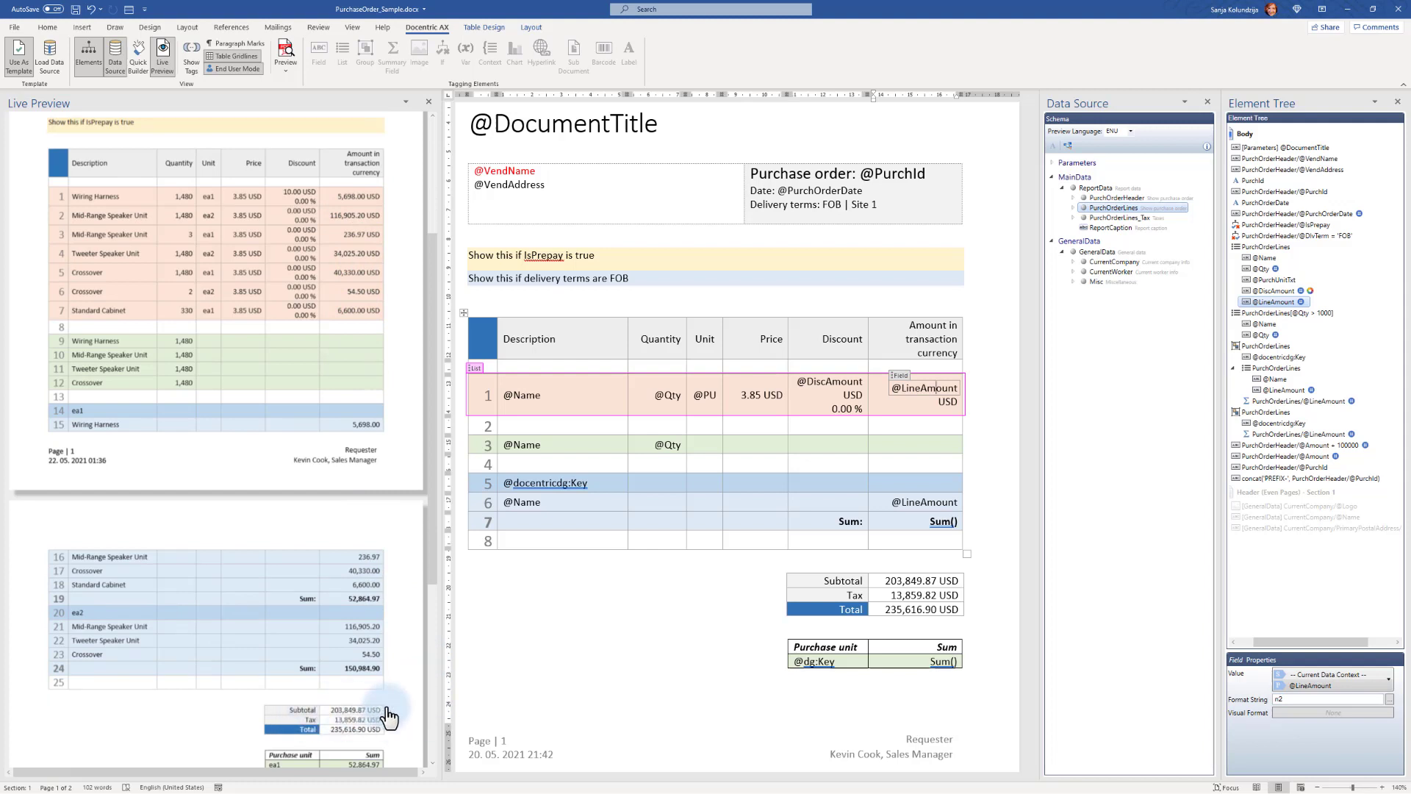
mouse_move(902, 560)
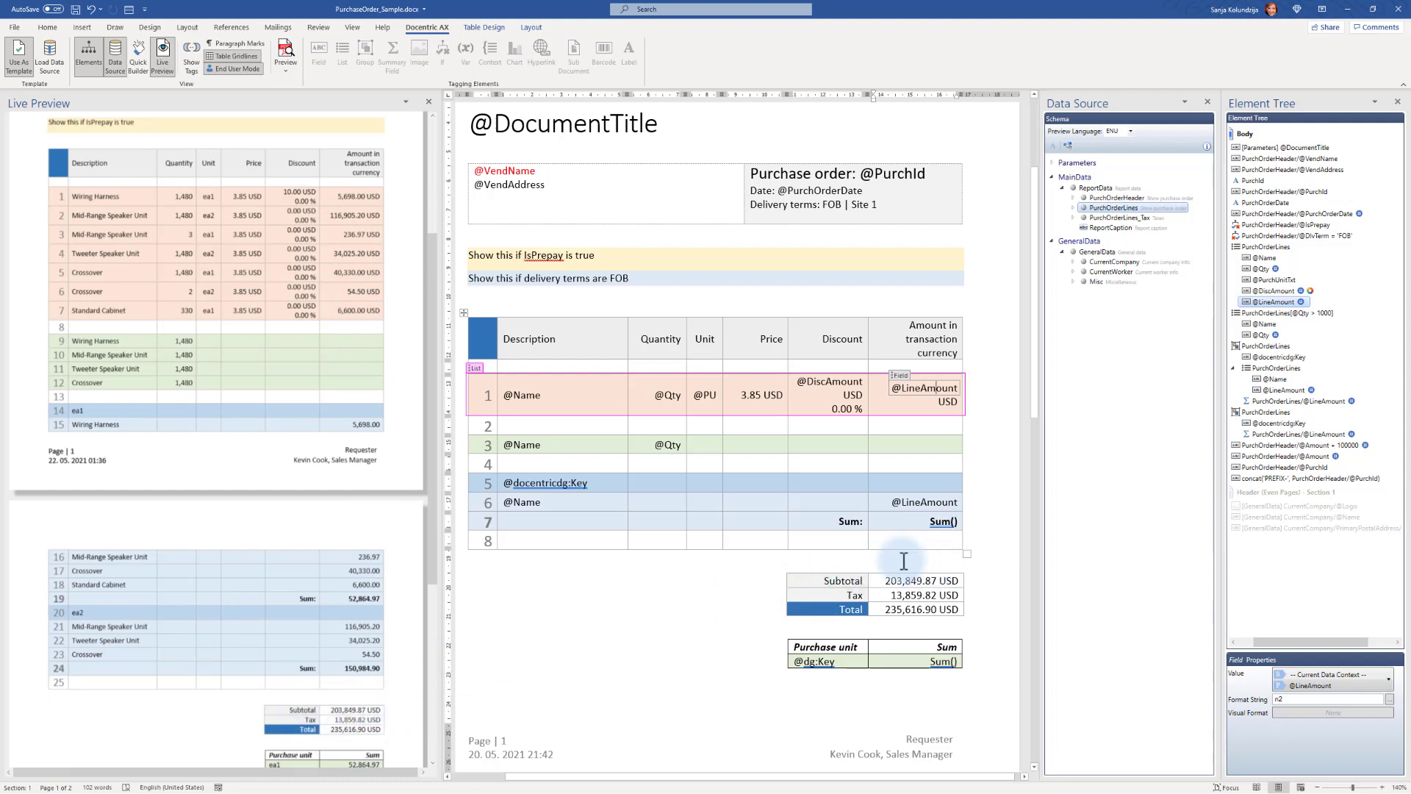
click(917, 579)
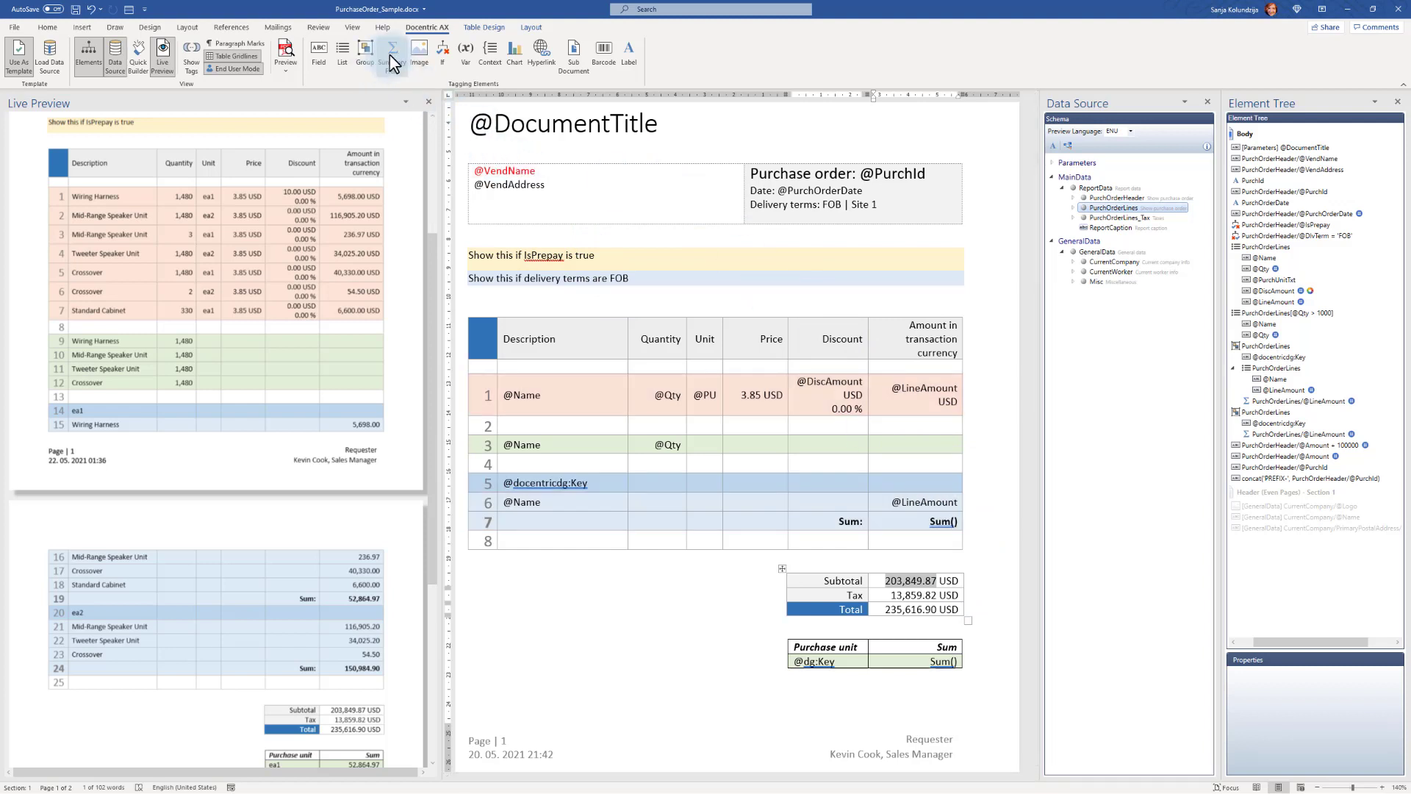
click(391, 54)
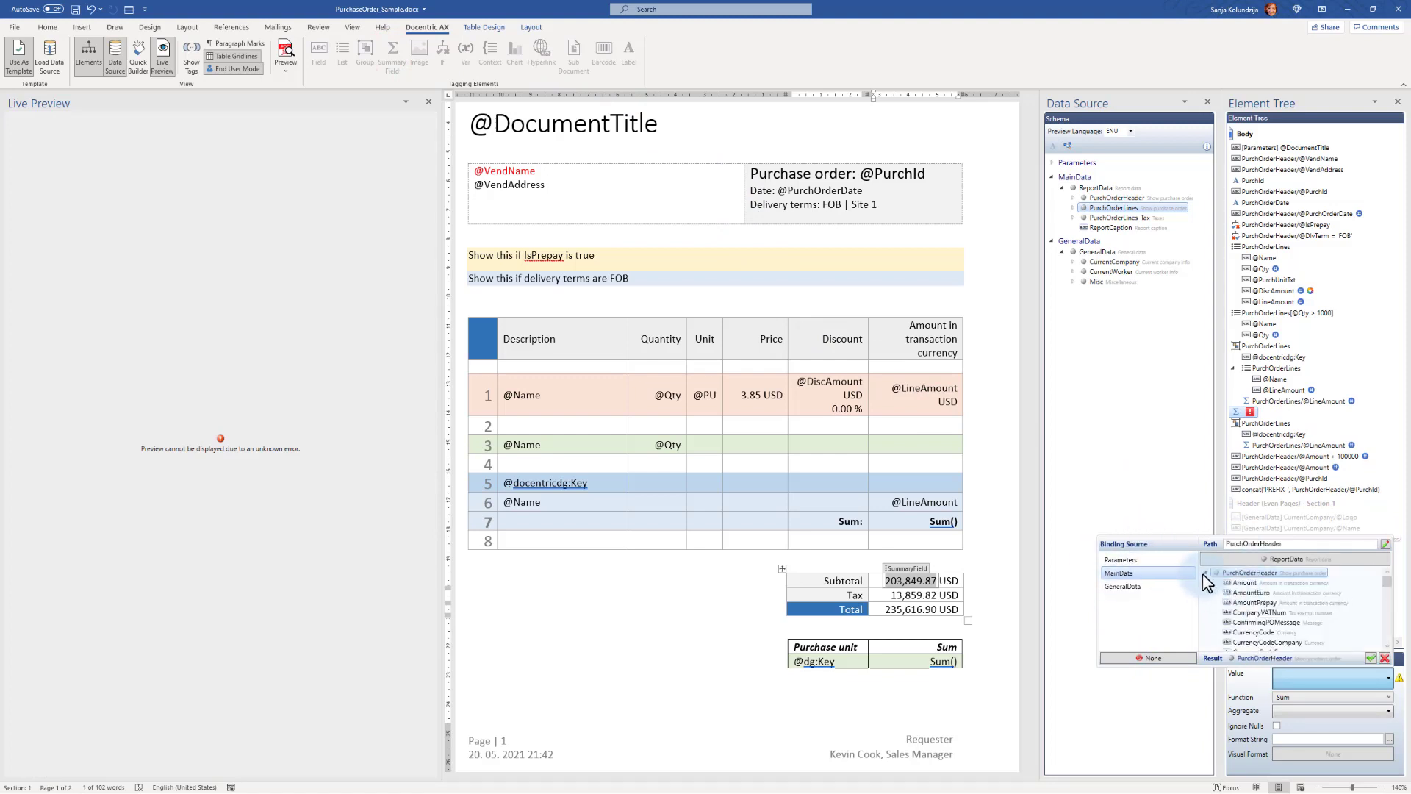
click(1251, 582)
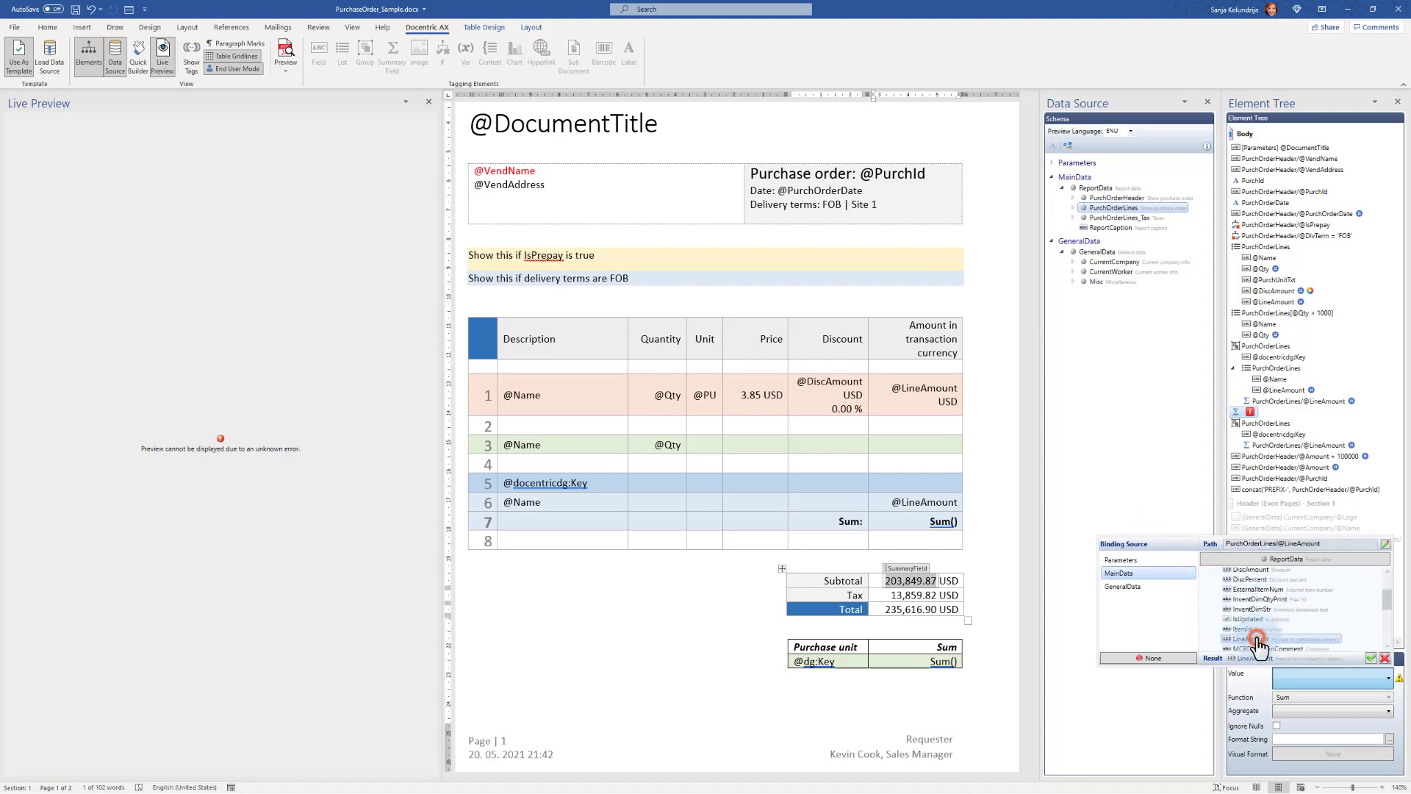
click(1249, 638)
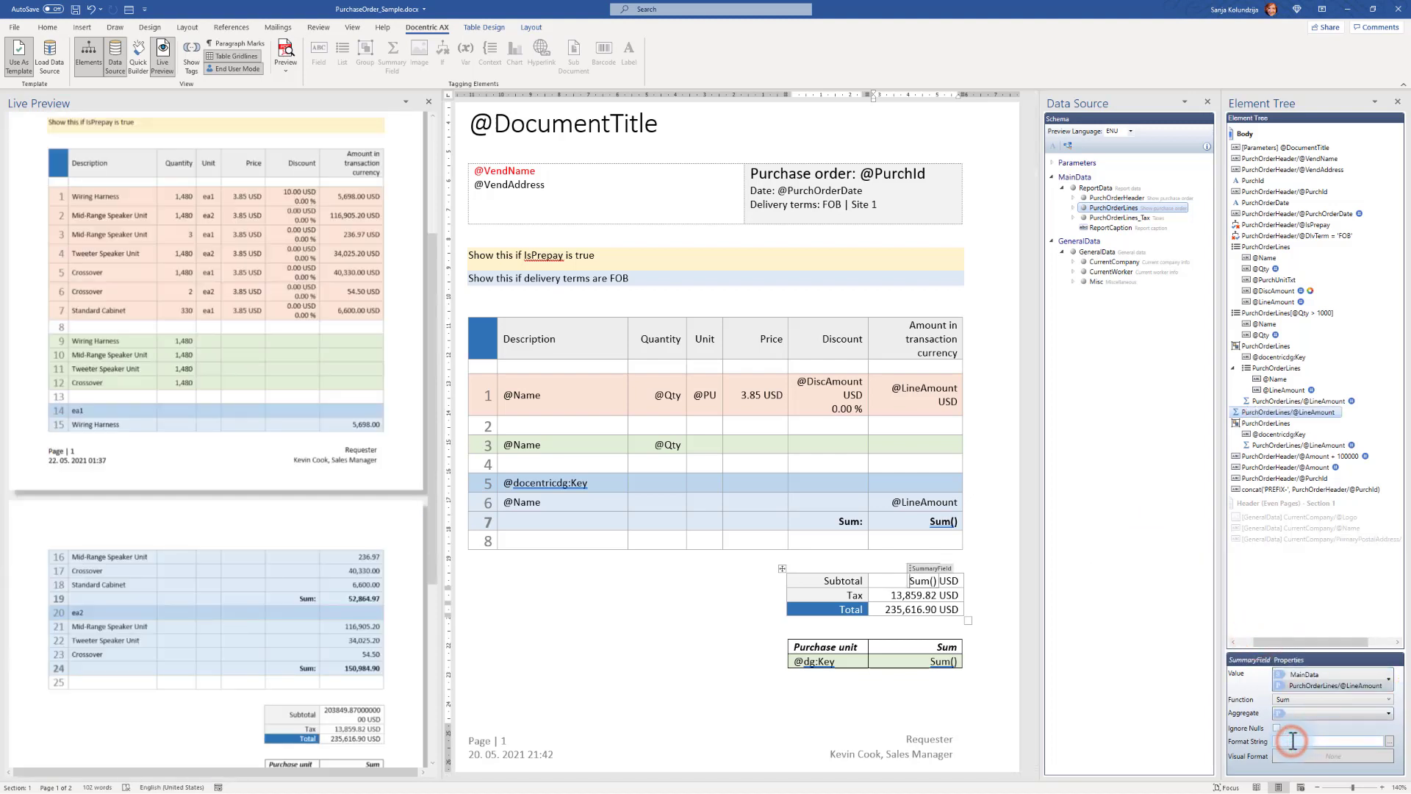
text(n2)
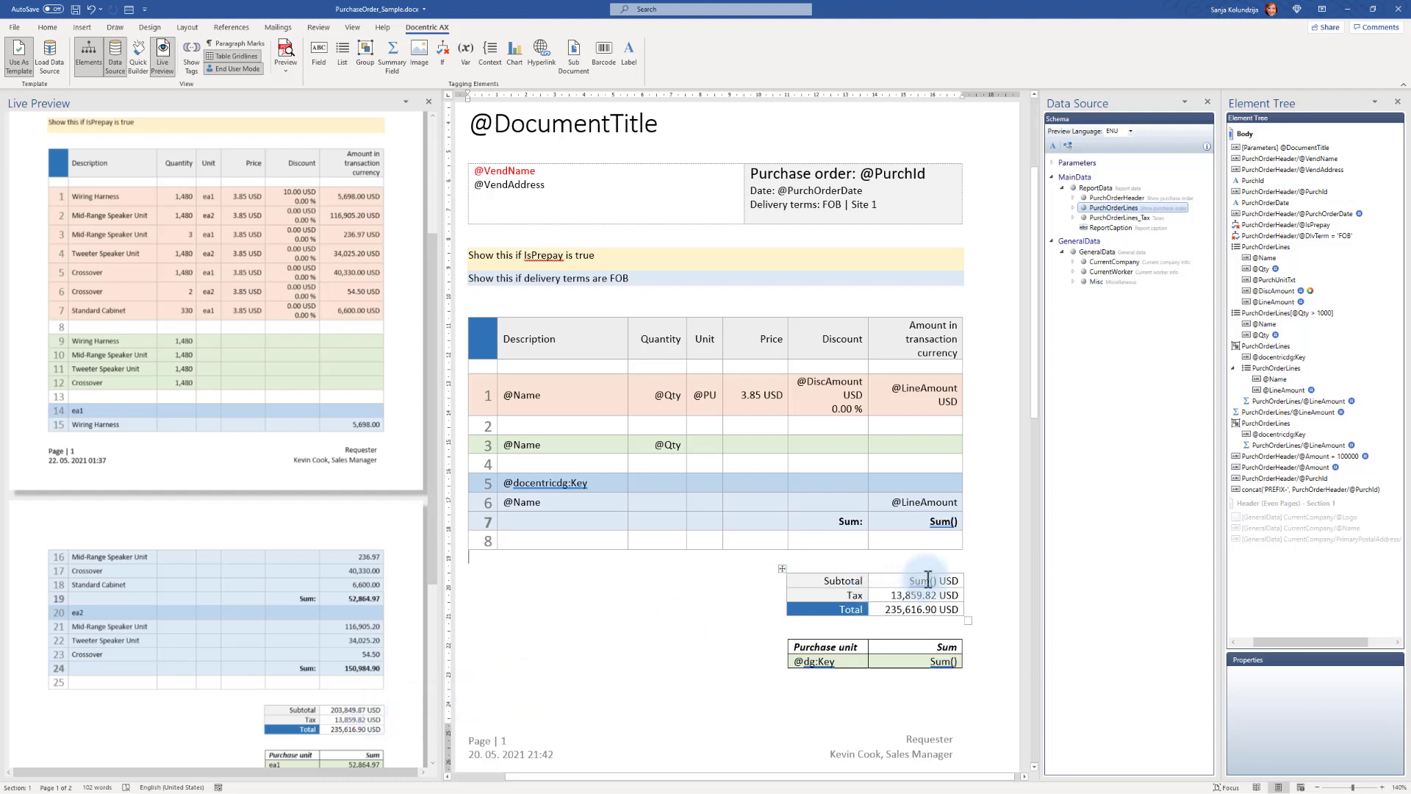
Step: Change the Subtotal summary field's Function from Sum to Last, previewing 6,600.00 USD
click(928, 581)
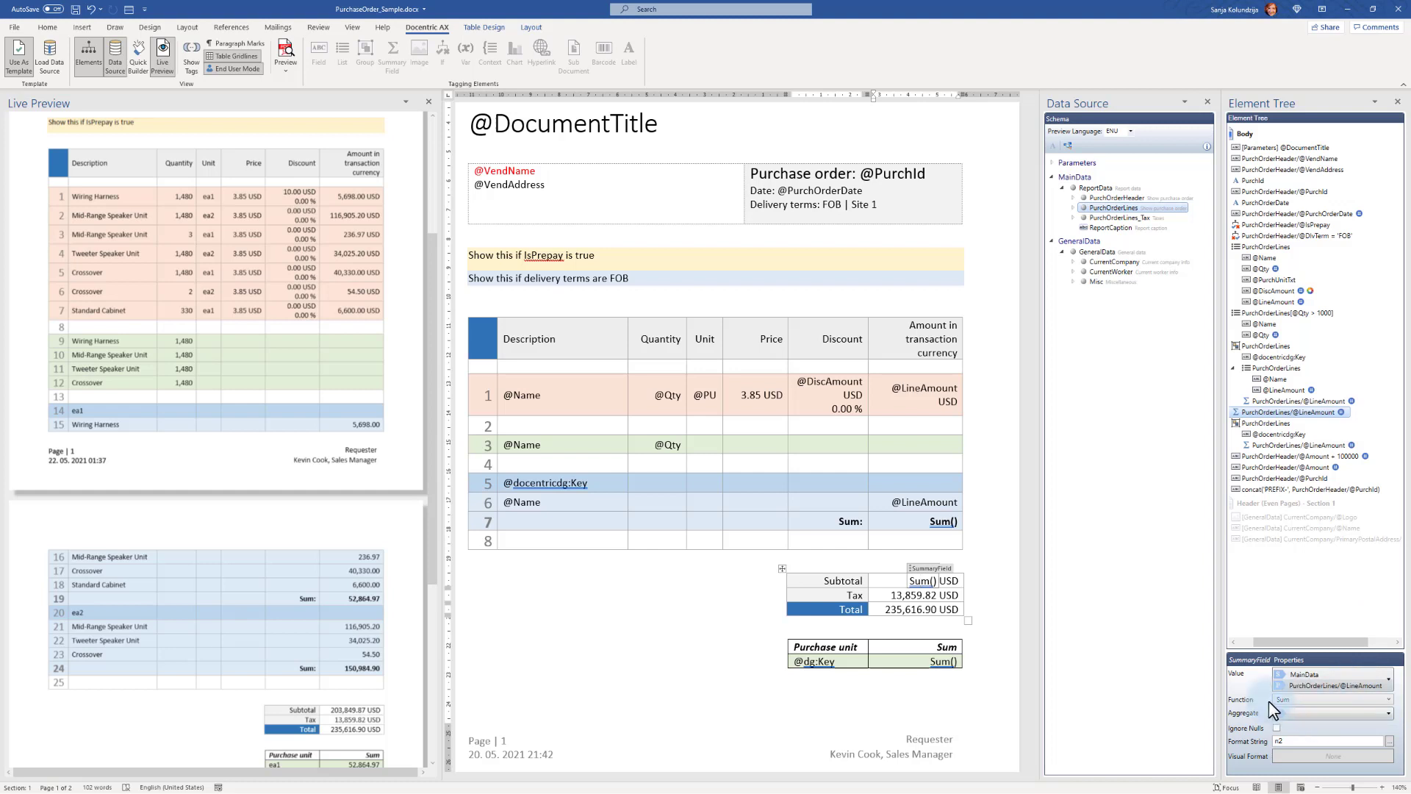
mouse_move(1305, 707)
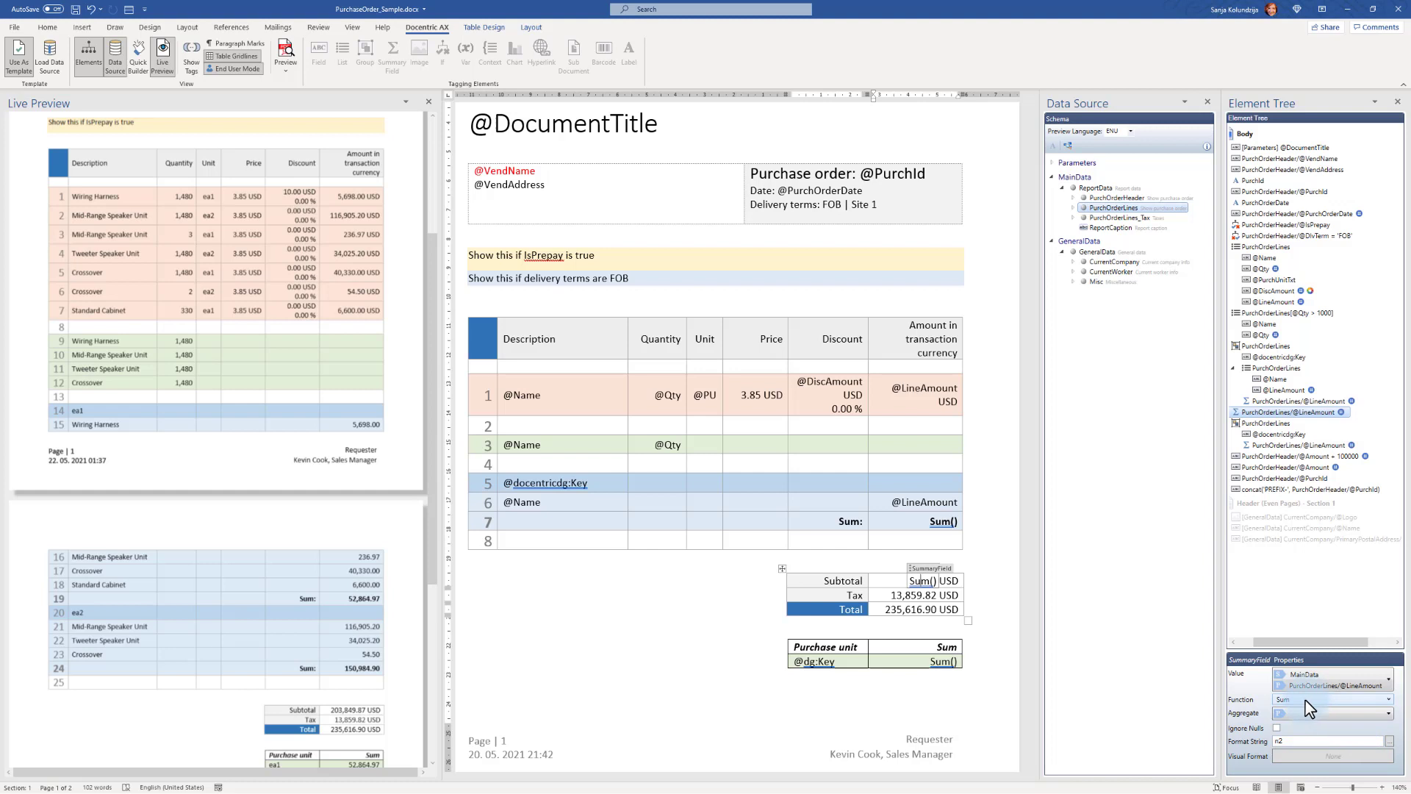
click(1392, 712)
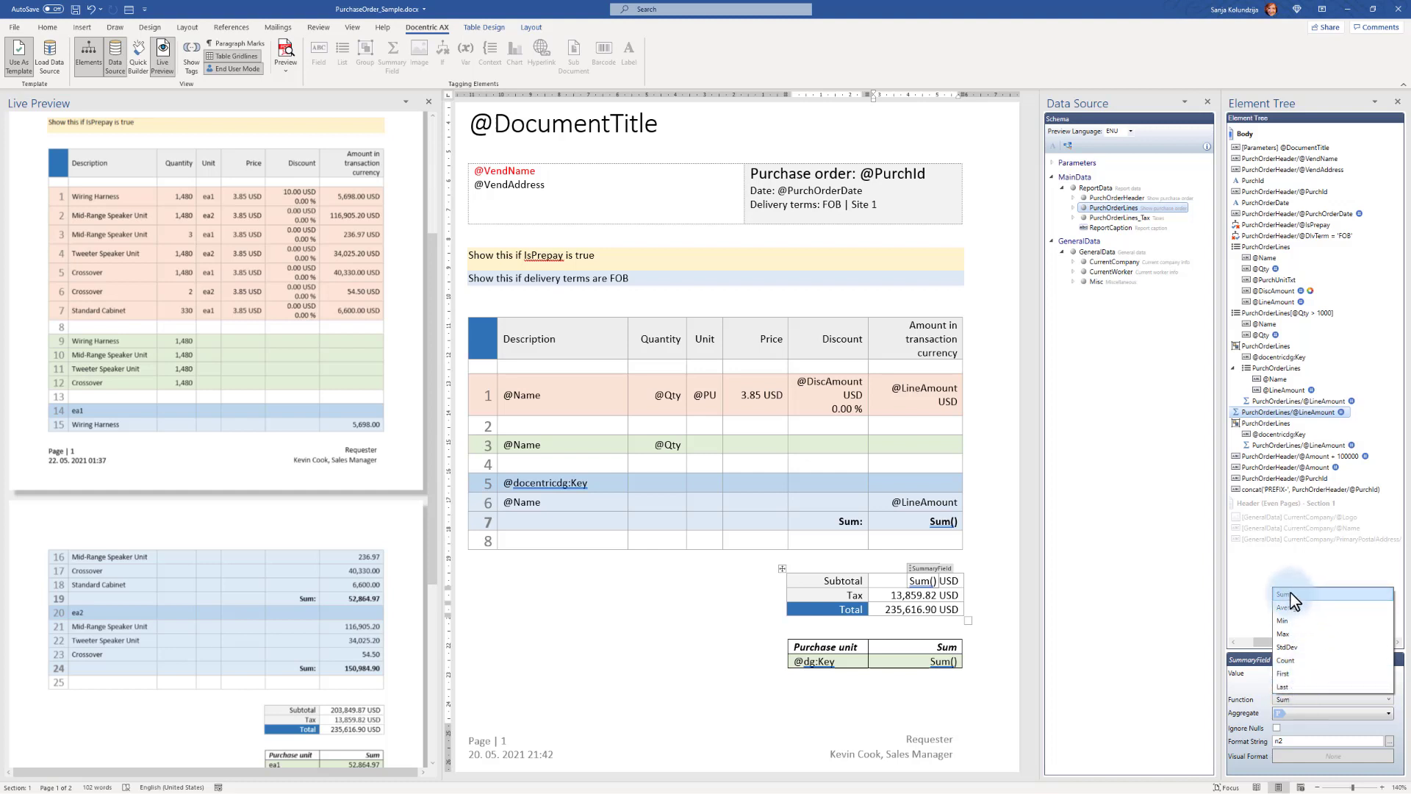
mouse_move(1281, 687)
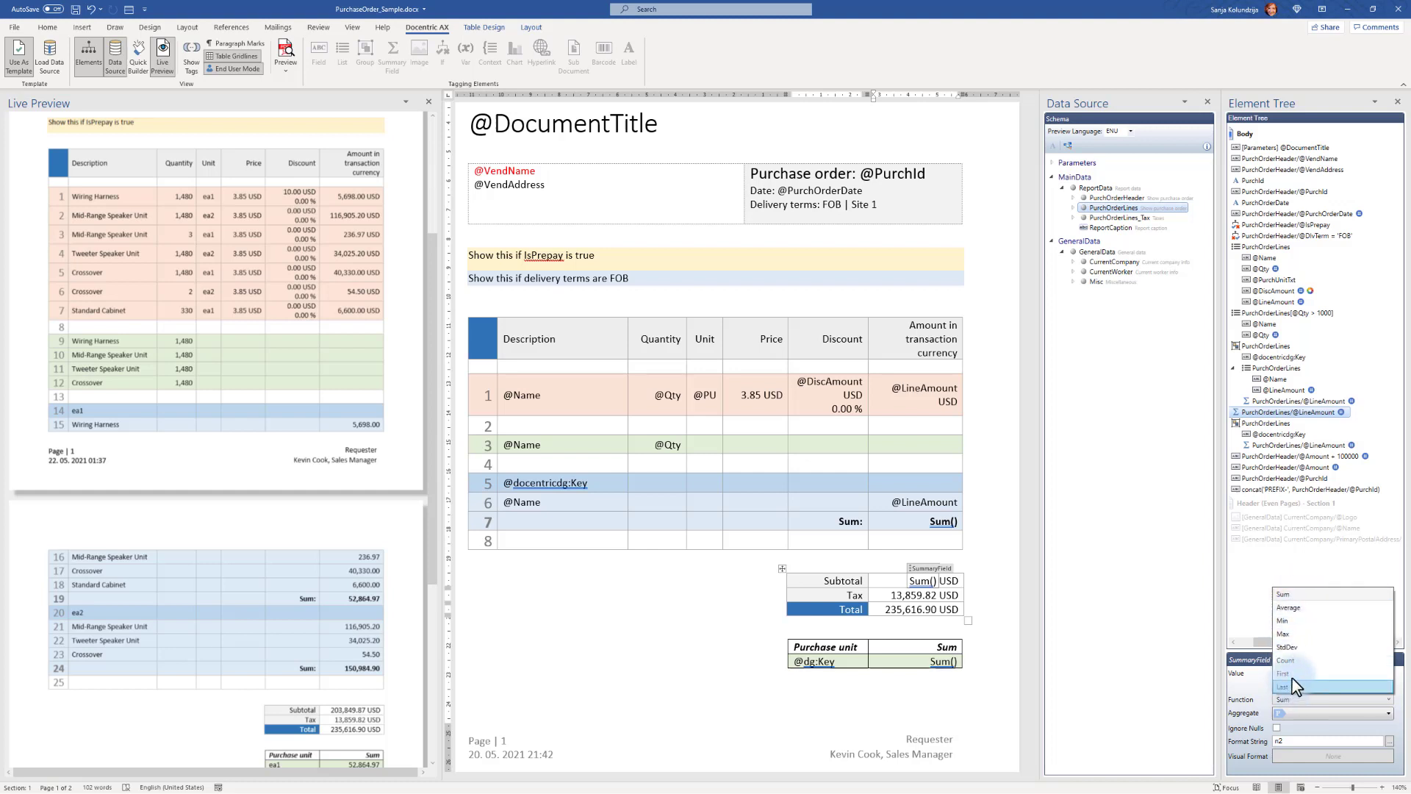
mouse_move(1292, 699)
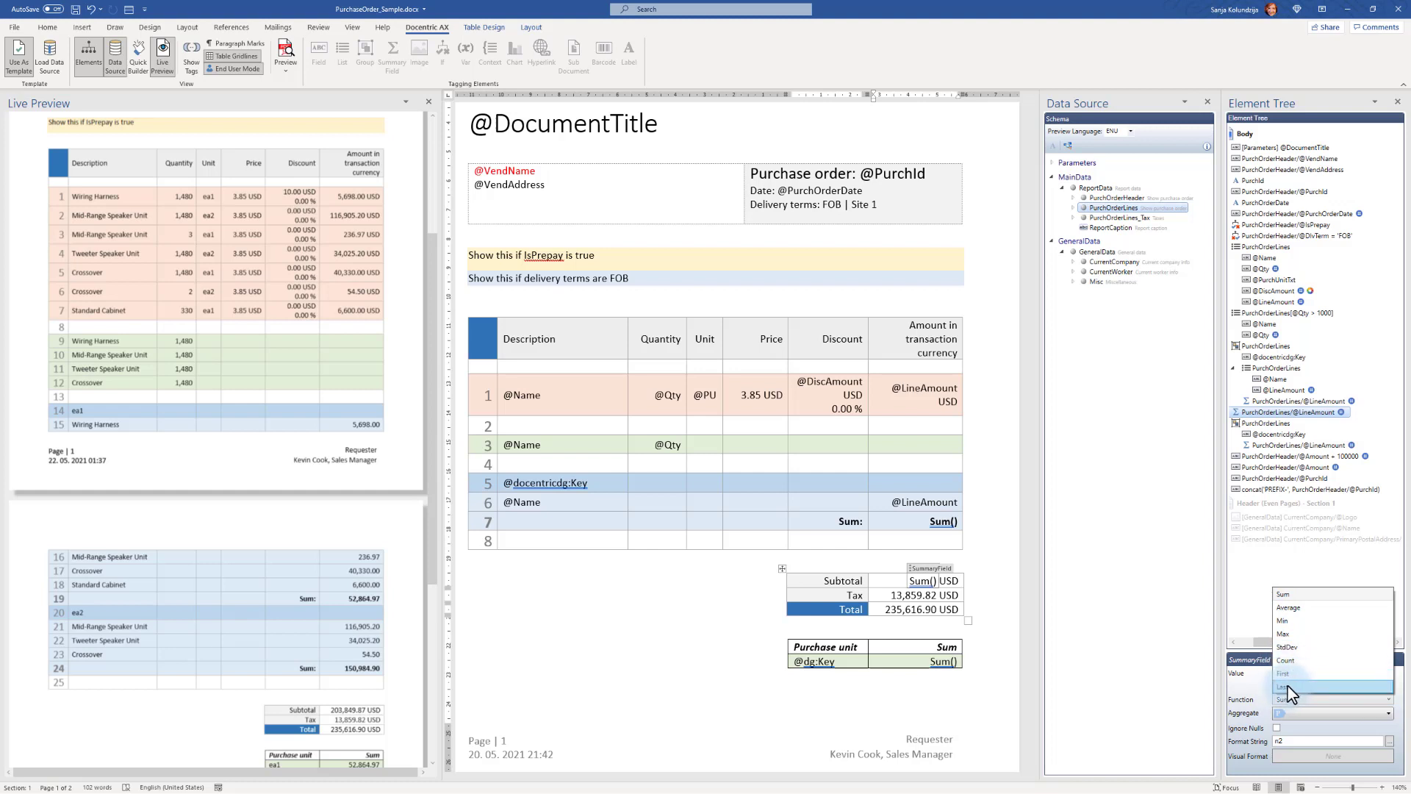
click(1282, 687)
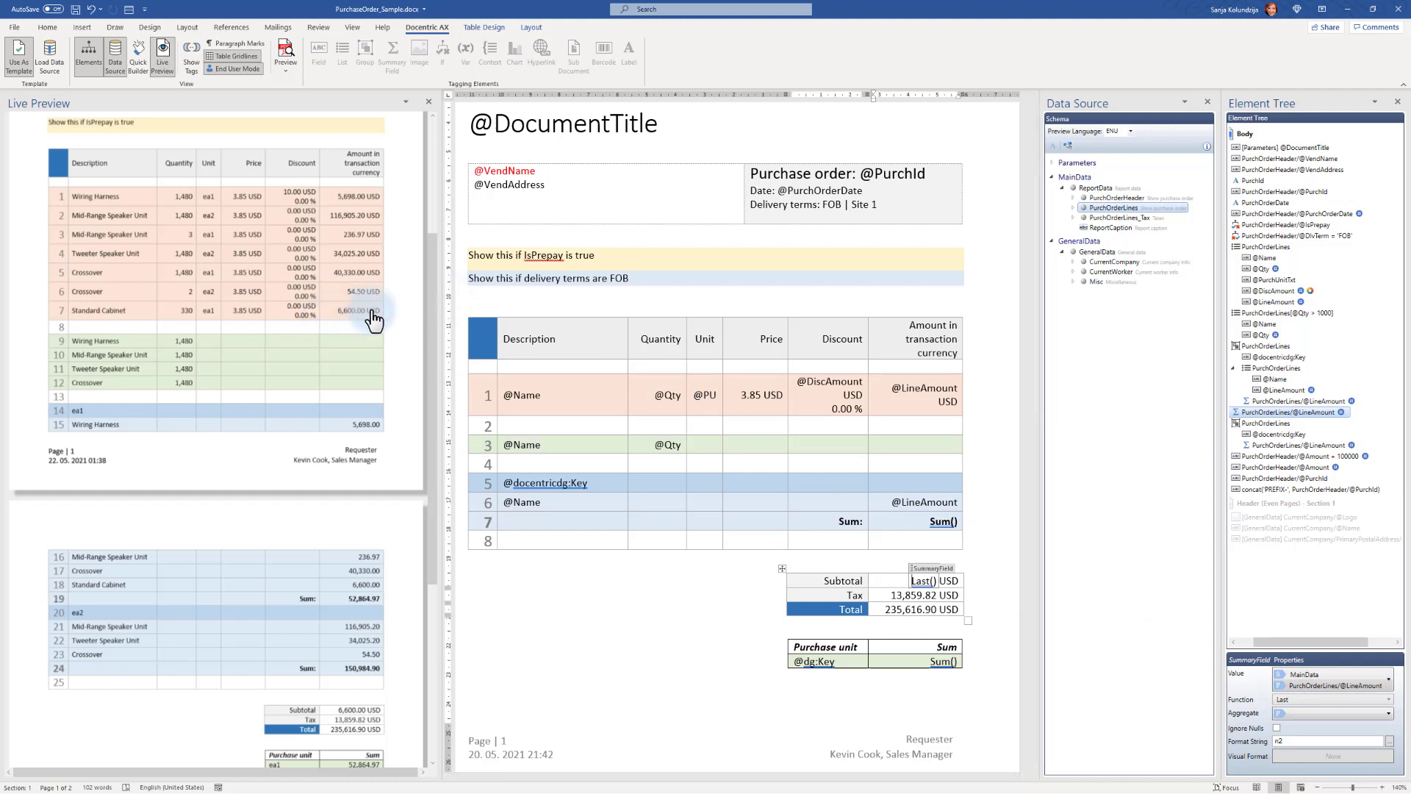
mouse_move(378, 507)
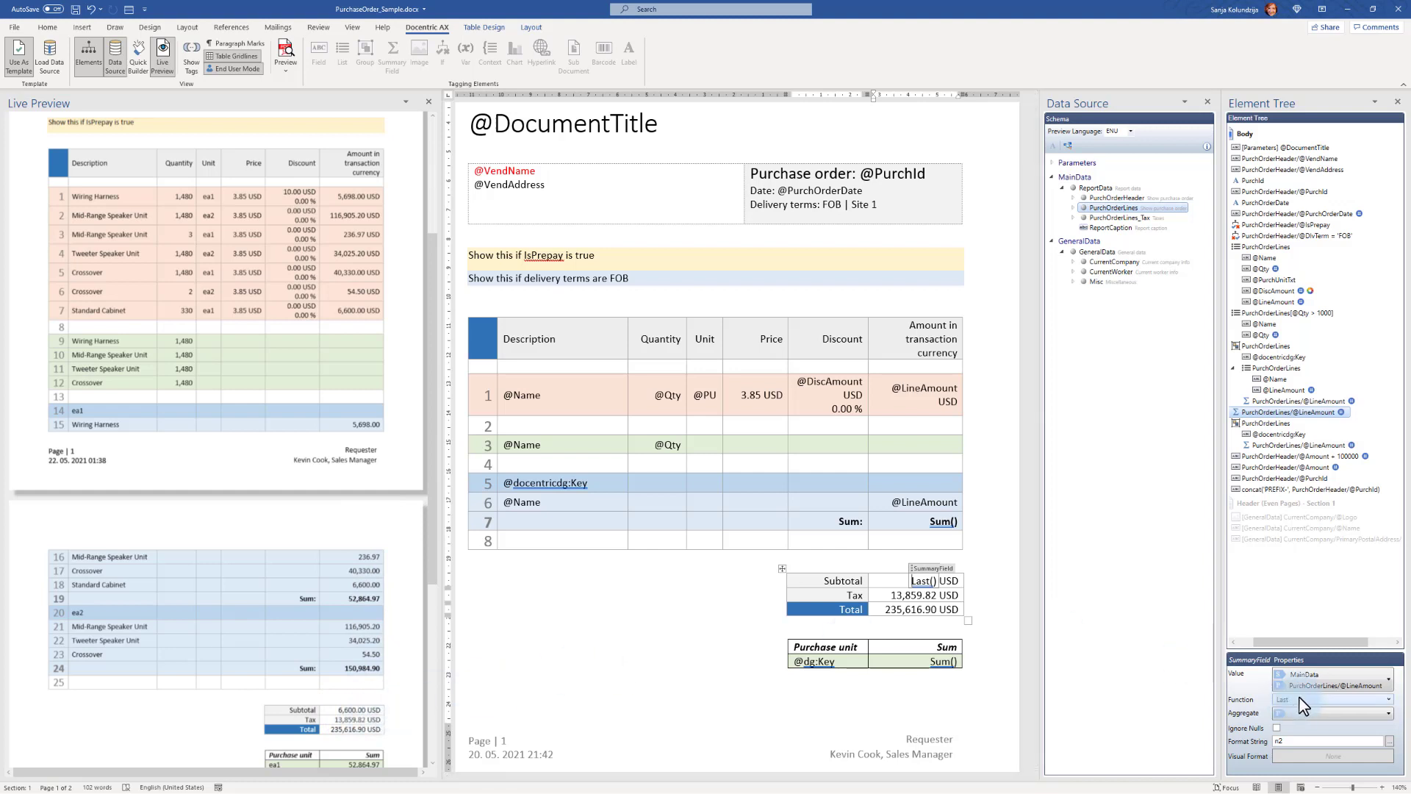
Step: Switch the summary field's Function to Min, previewing 54.50 USD
click(1392, 700)
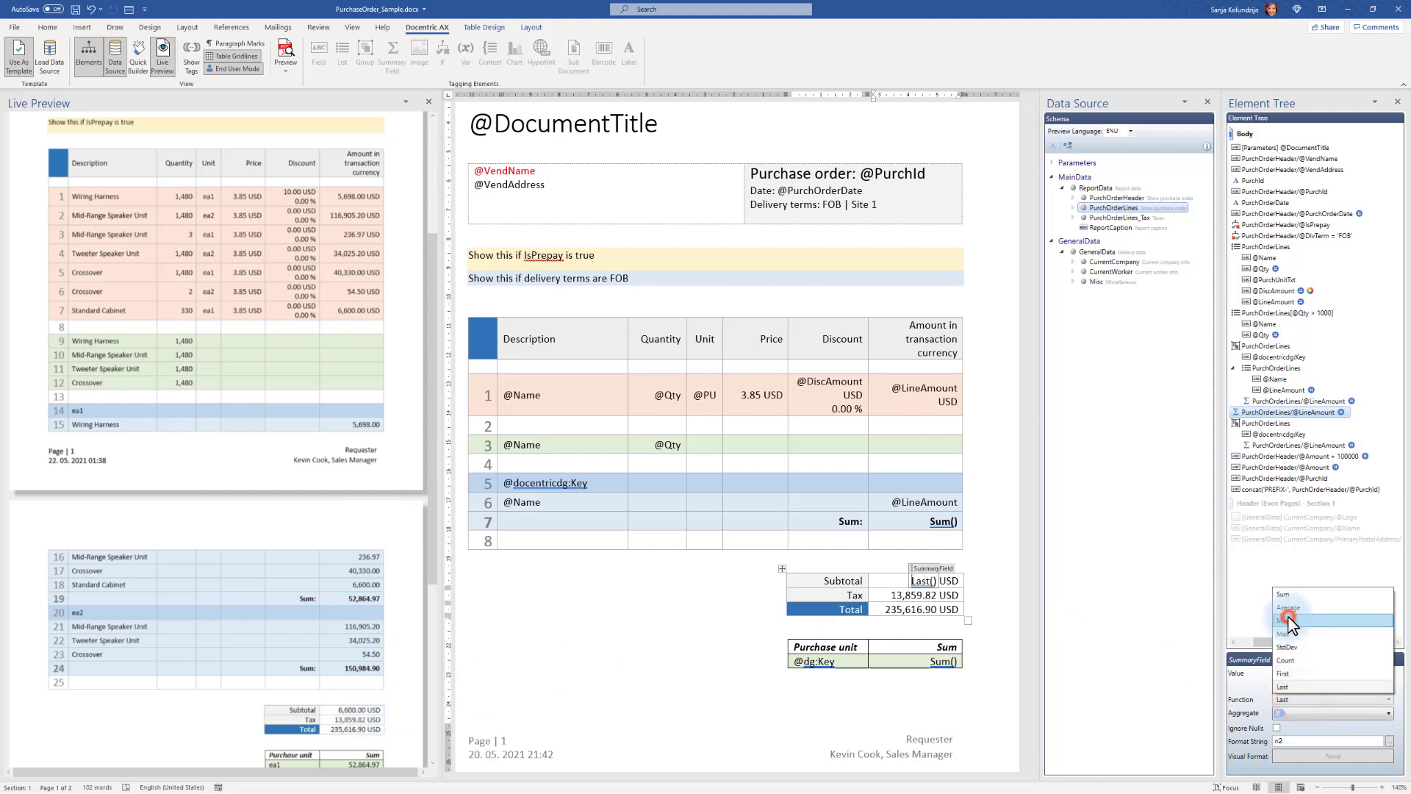
click(1285, 630)
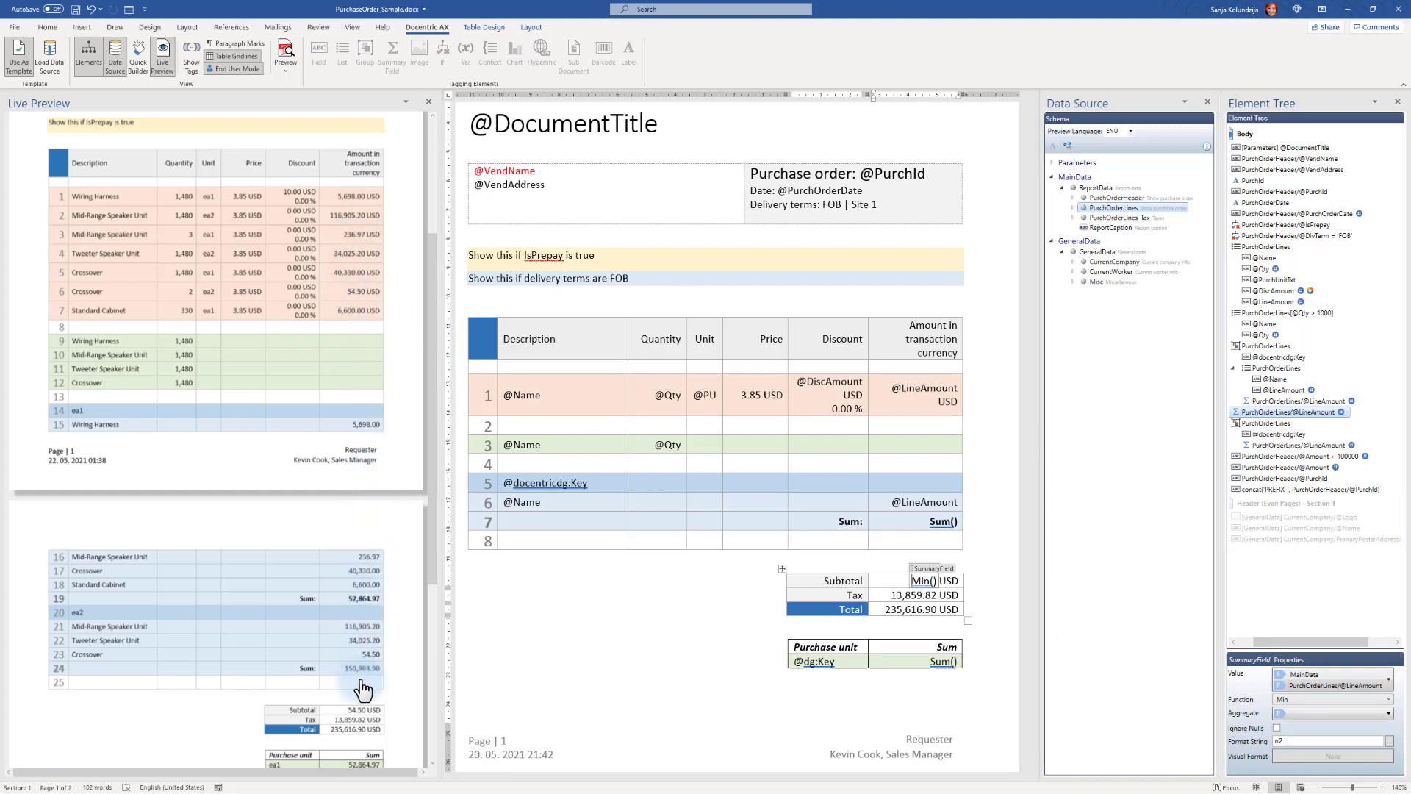
mouse_move(1145, 695)
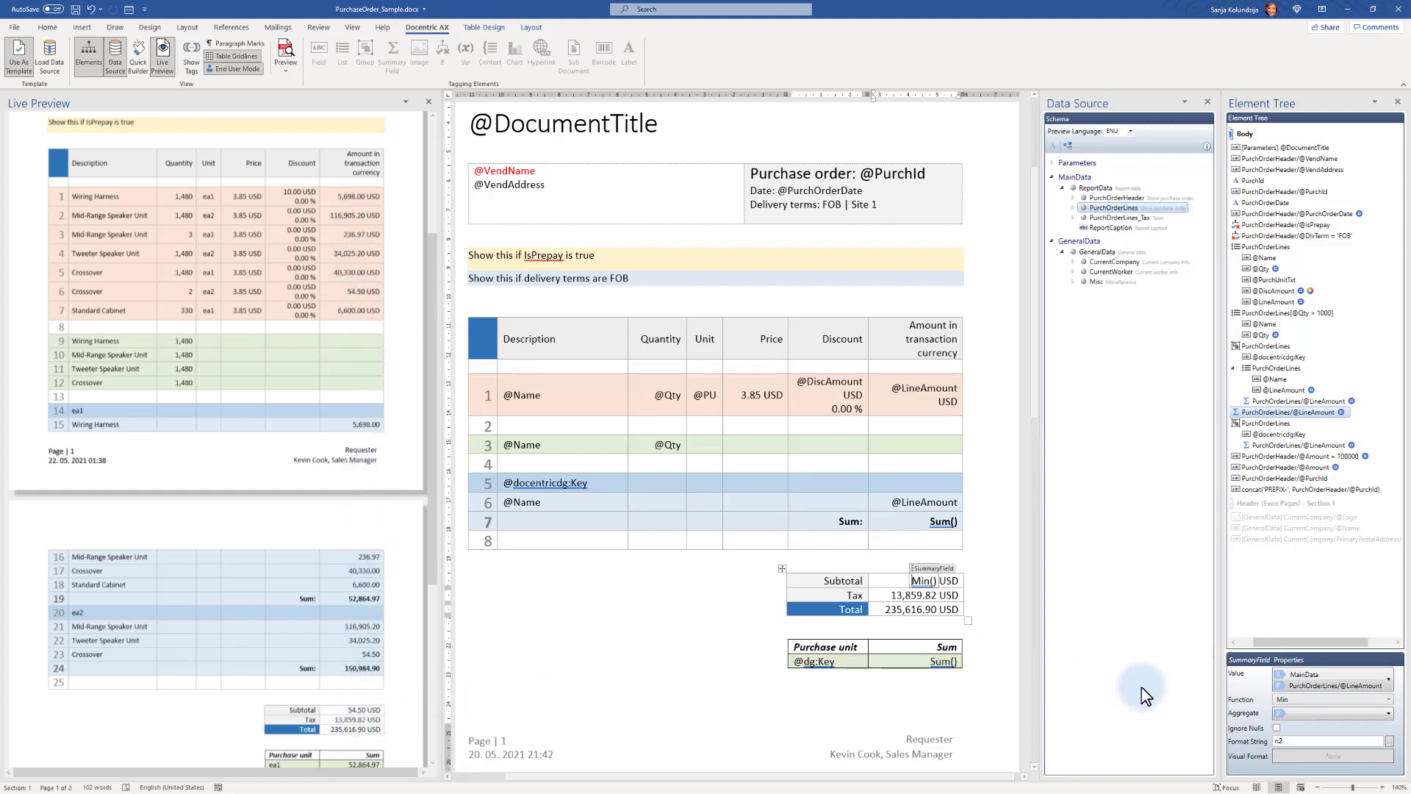
click(1398, 712)
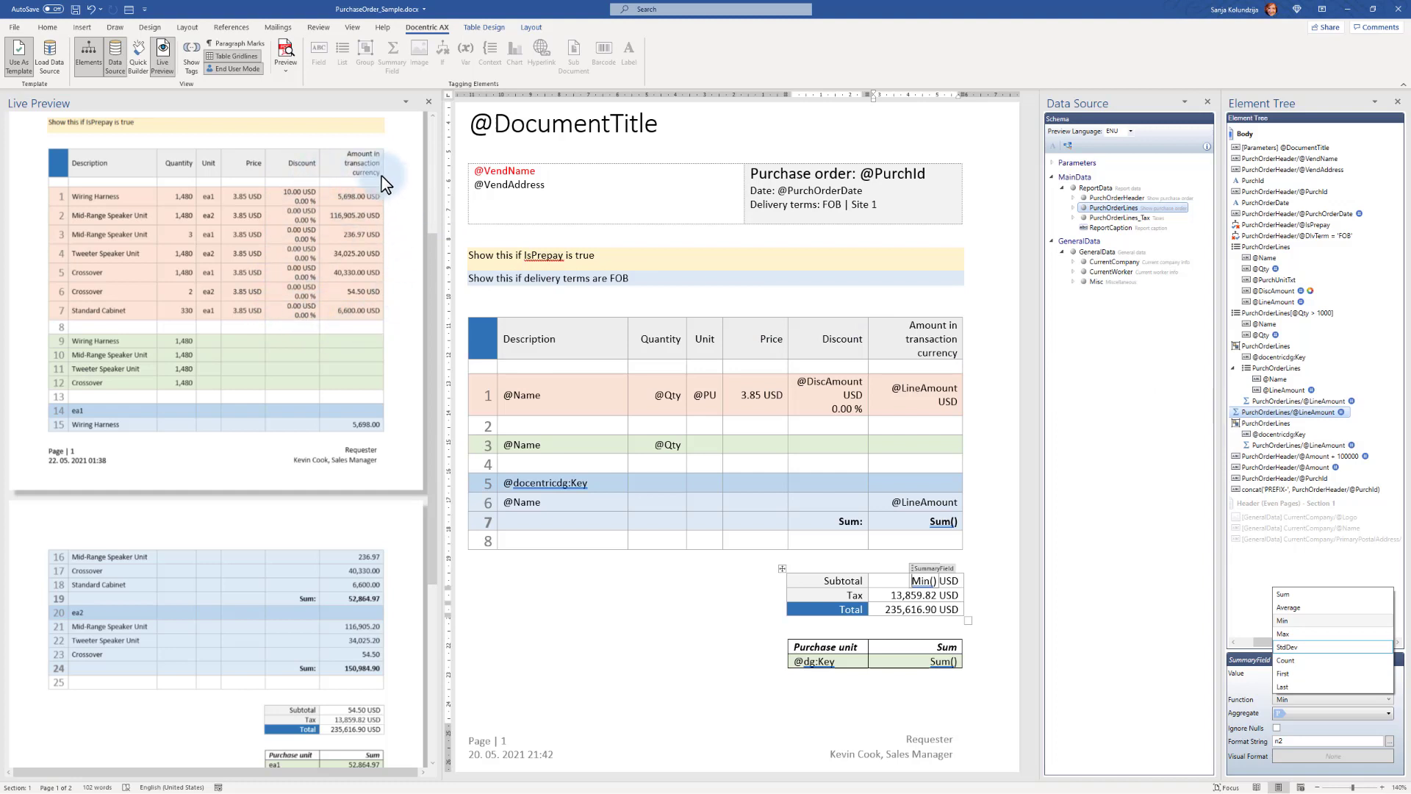
mouse_move(1176, 587)
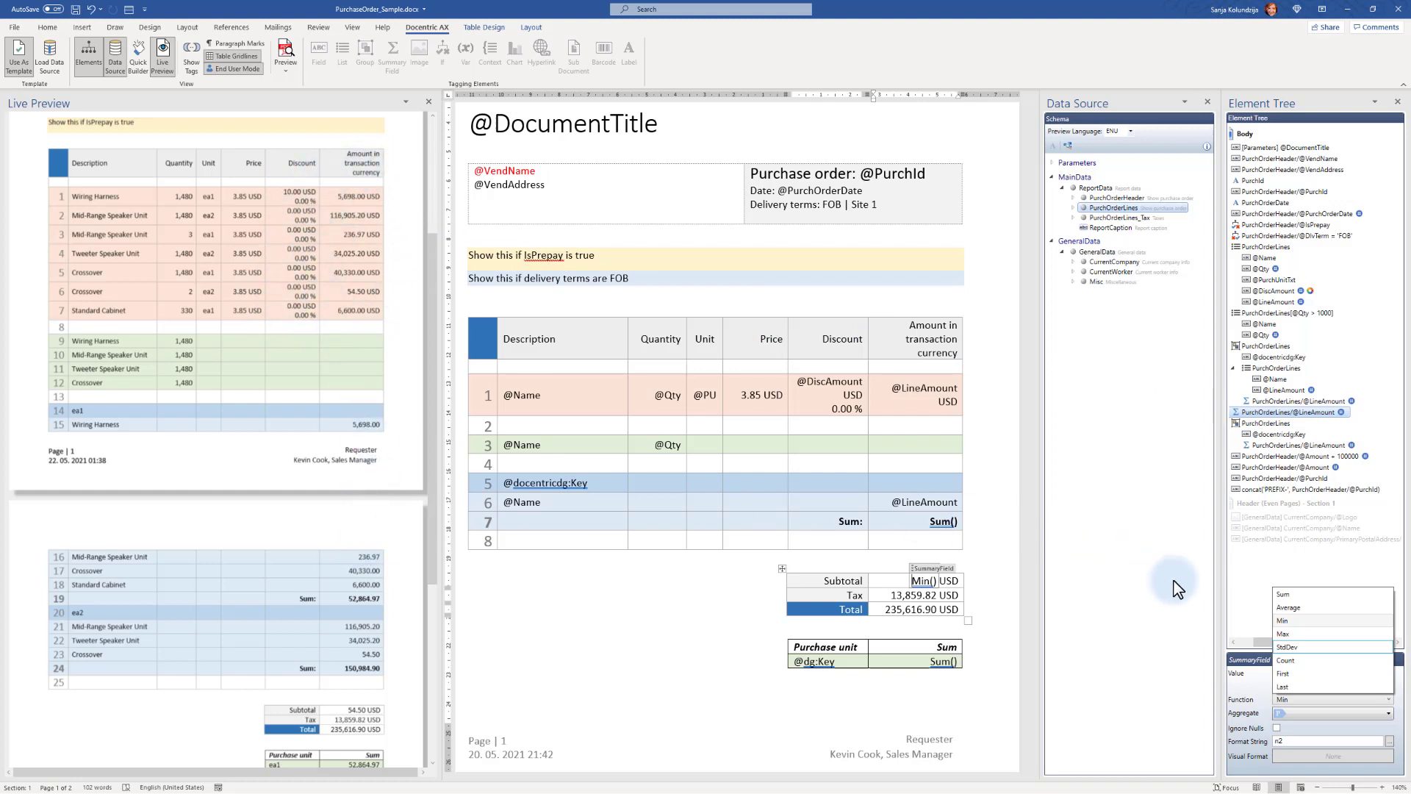
Step: Set the summary field's Function to Count, then choose another aggregate function from the list
click(1286, 660)
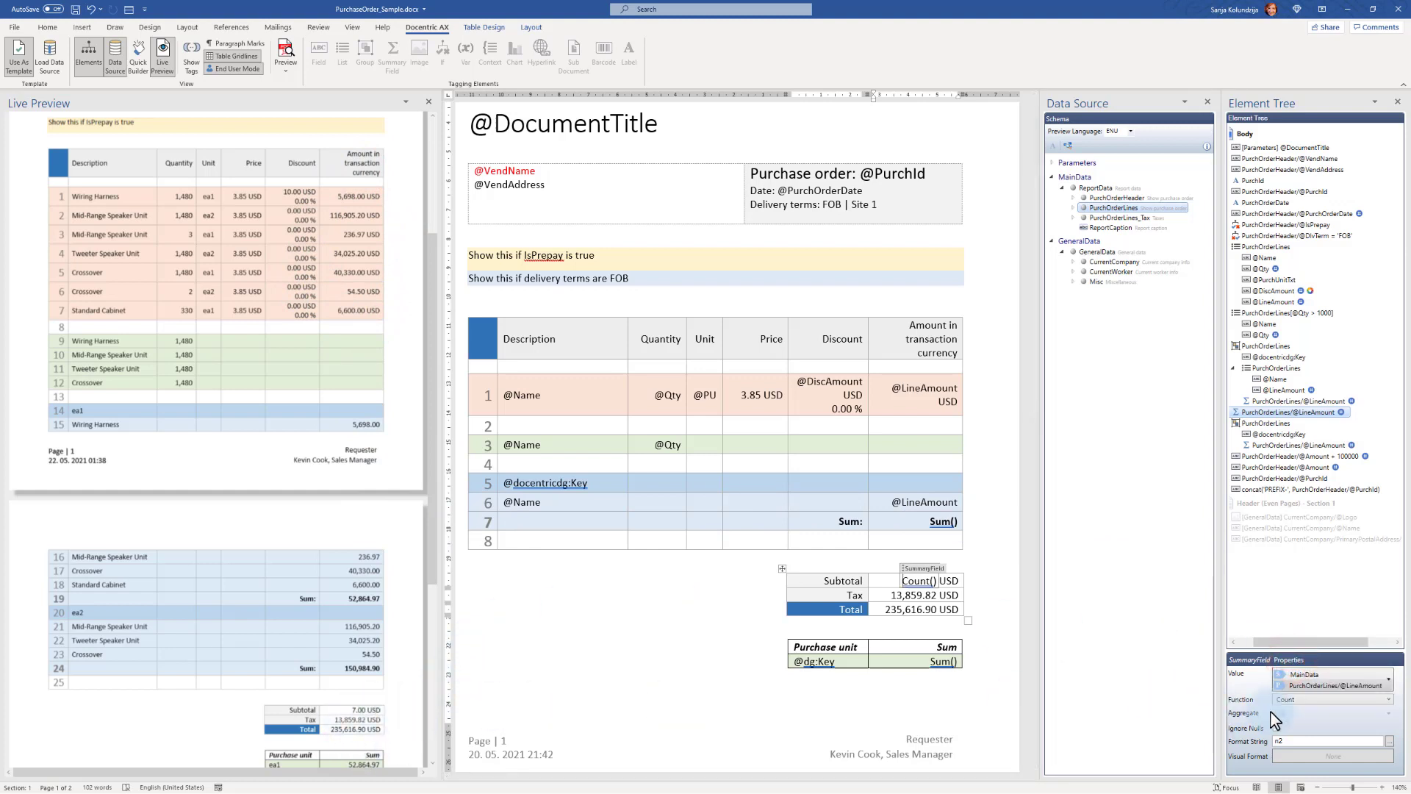
click(1394, 700)
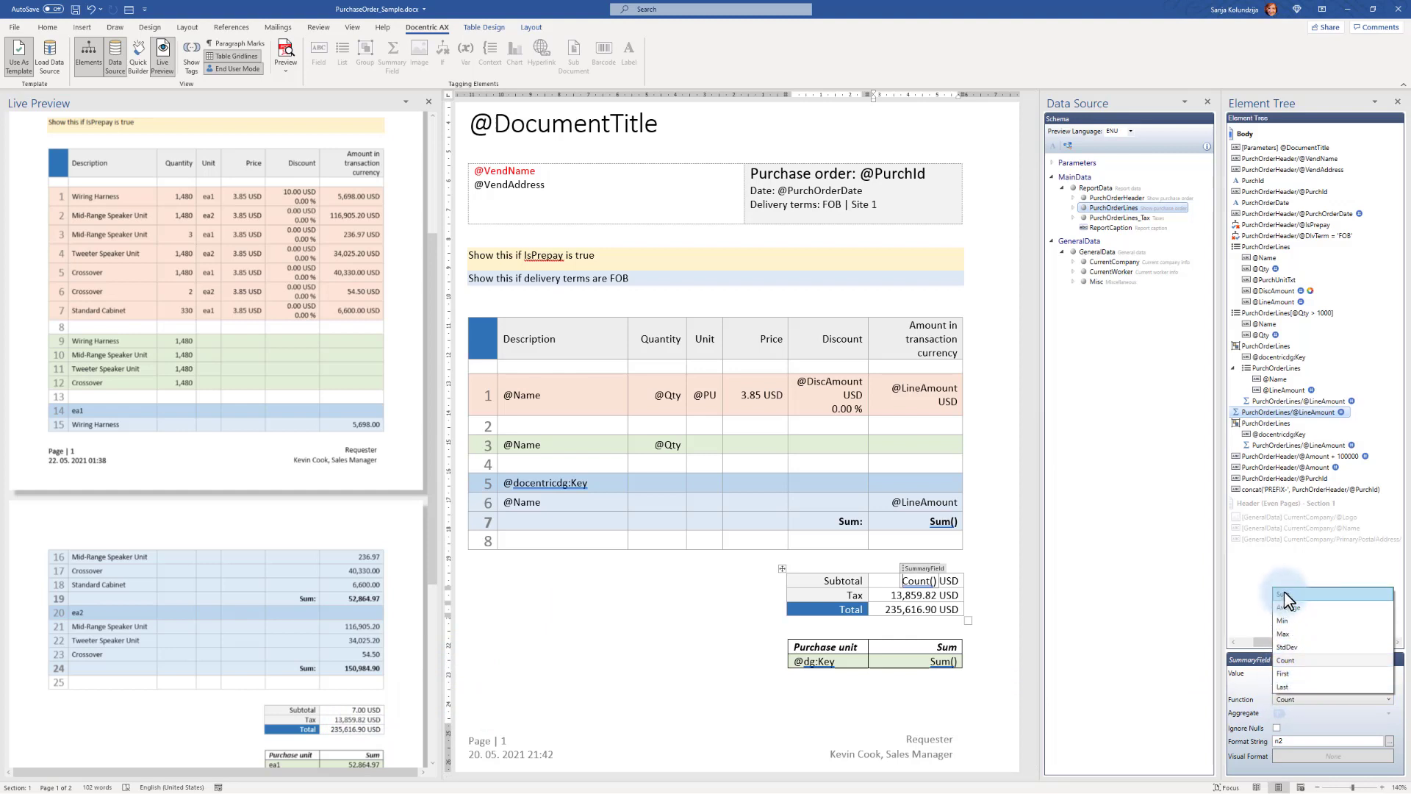
click(1285, 595)
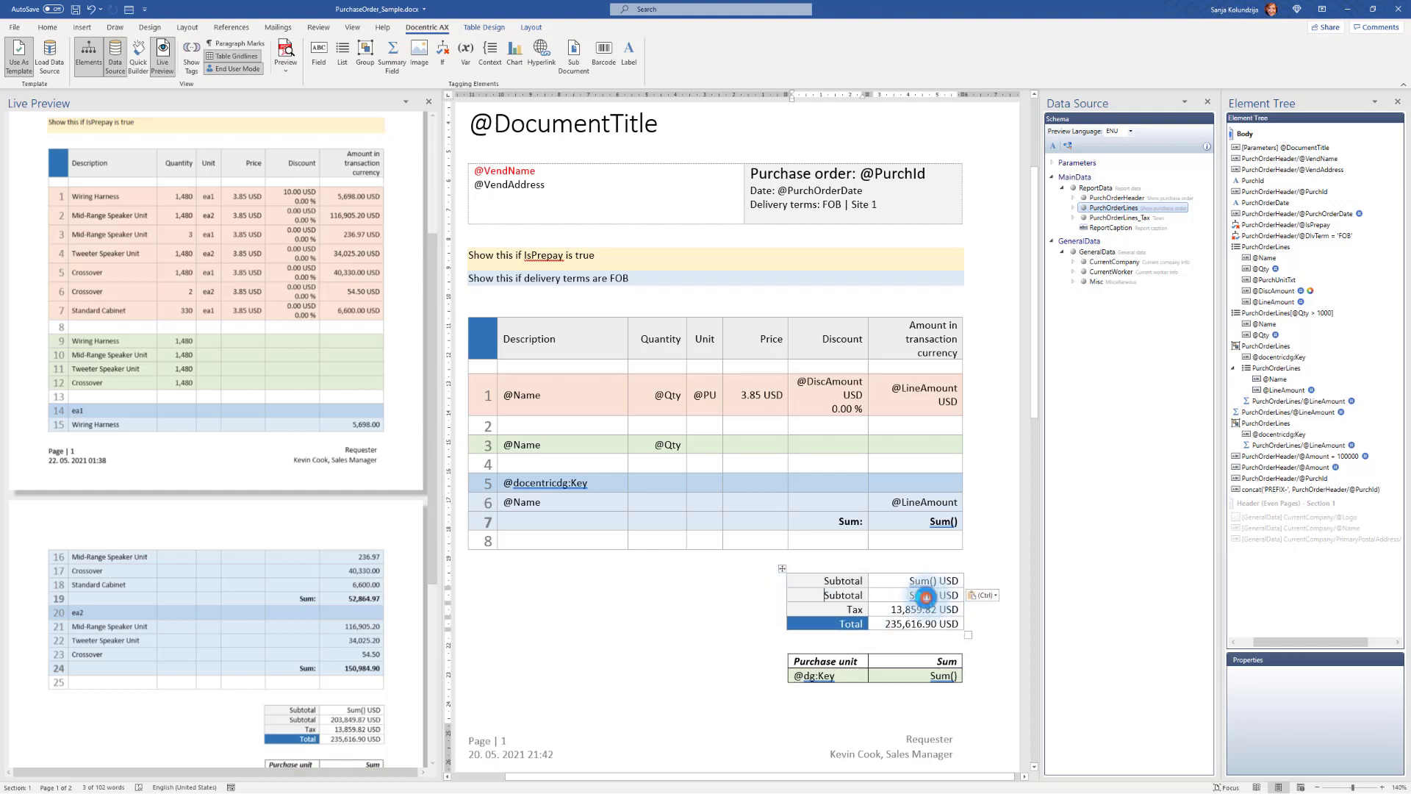
click(928, 580)
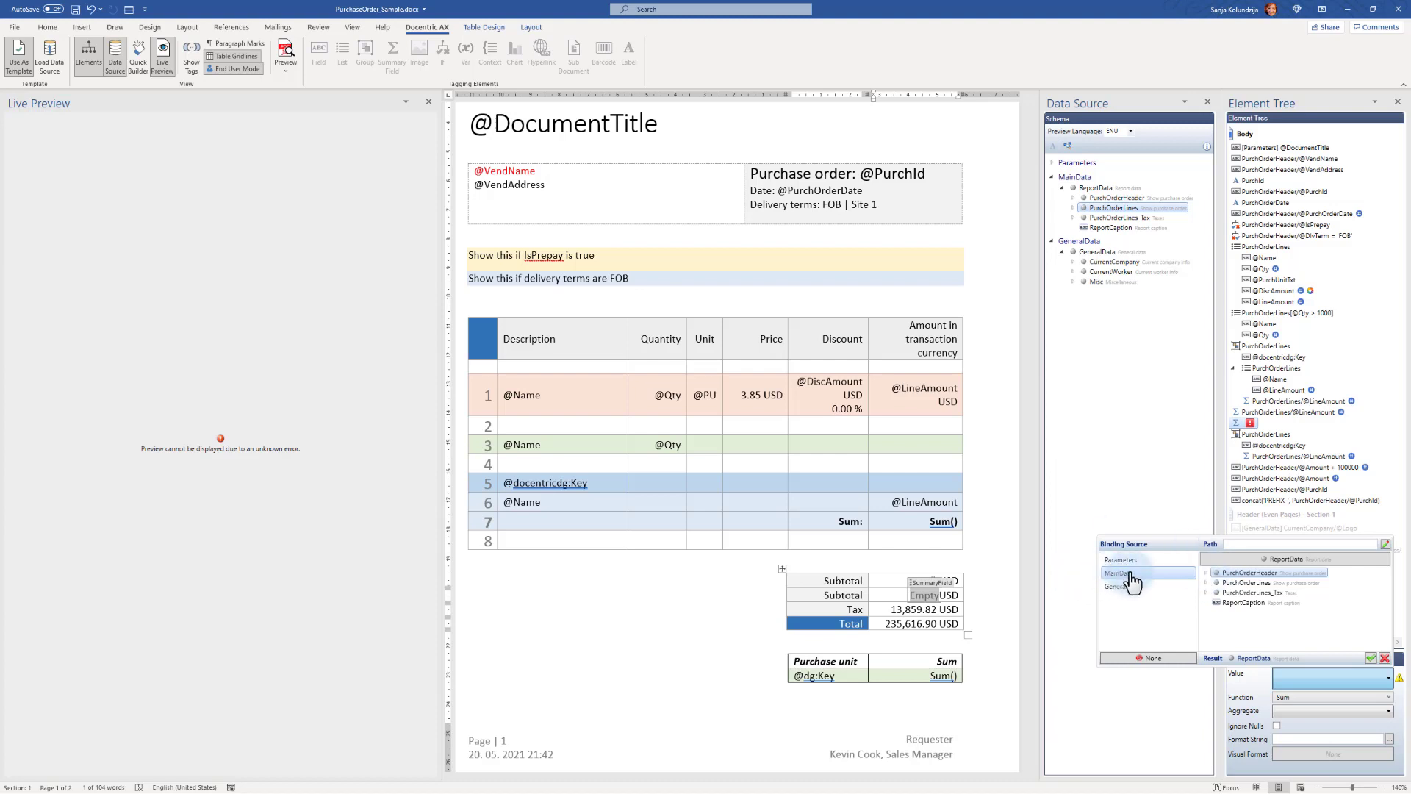
click(1257, 582)
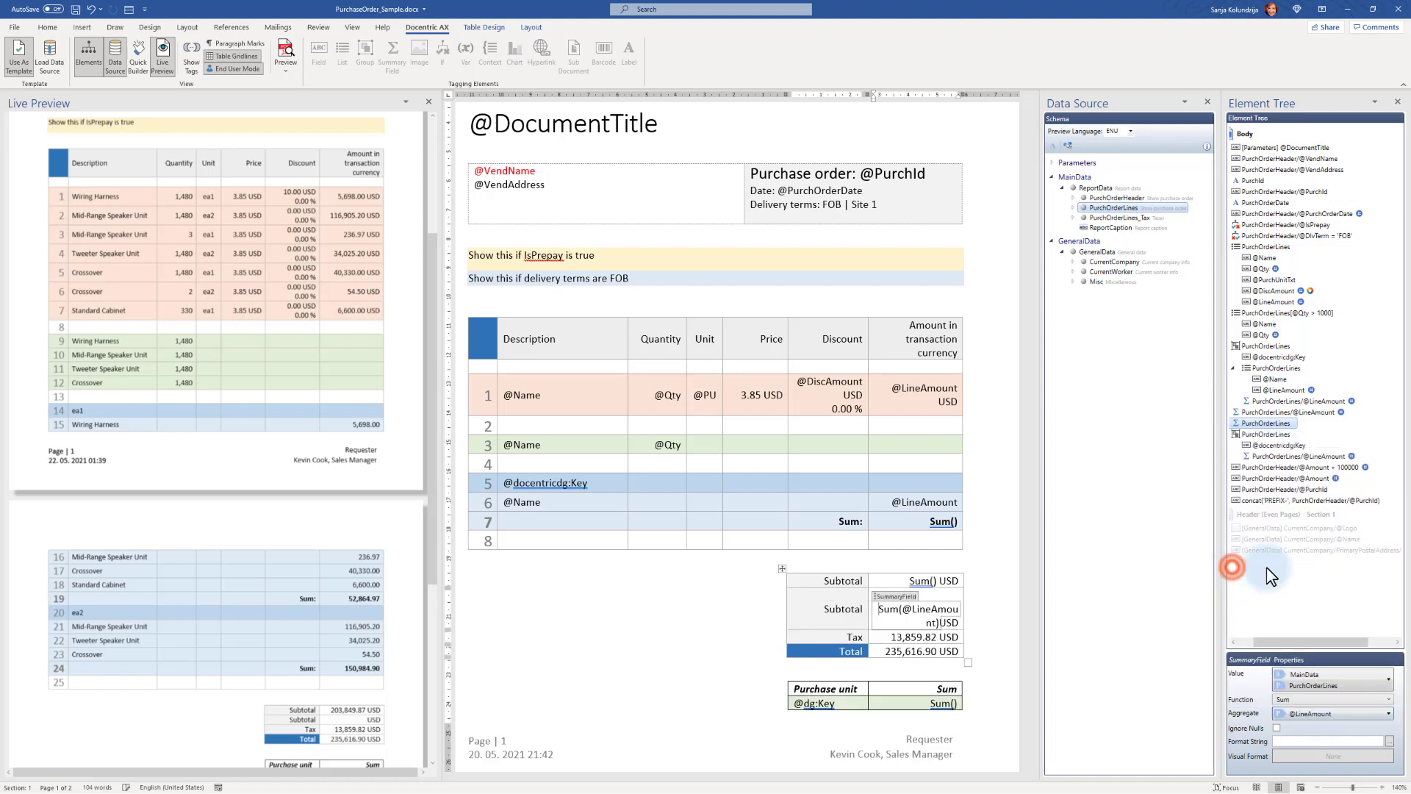
click(1329, 741)
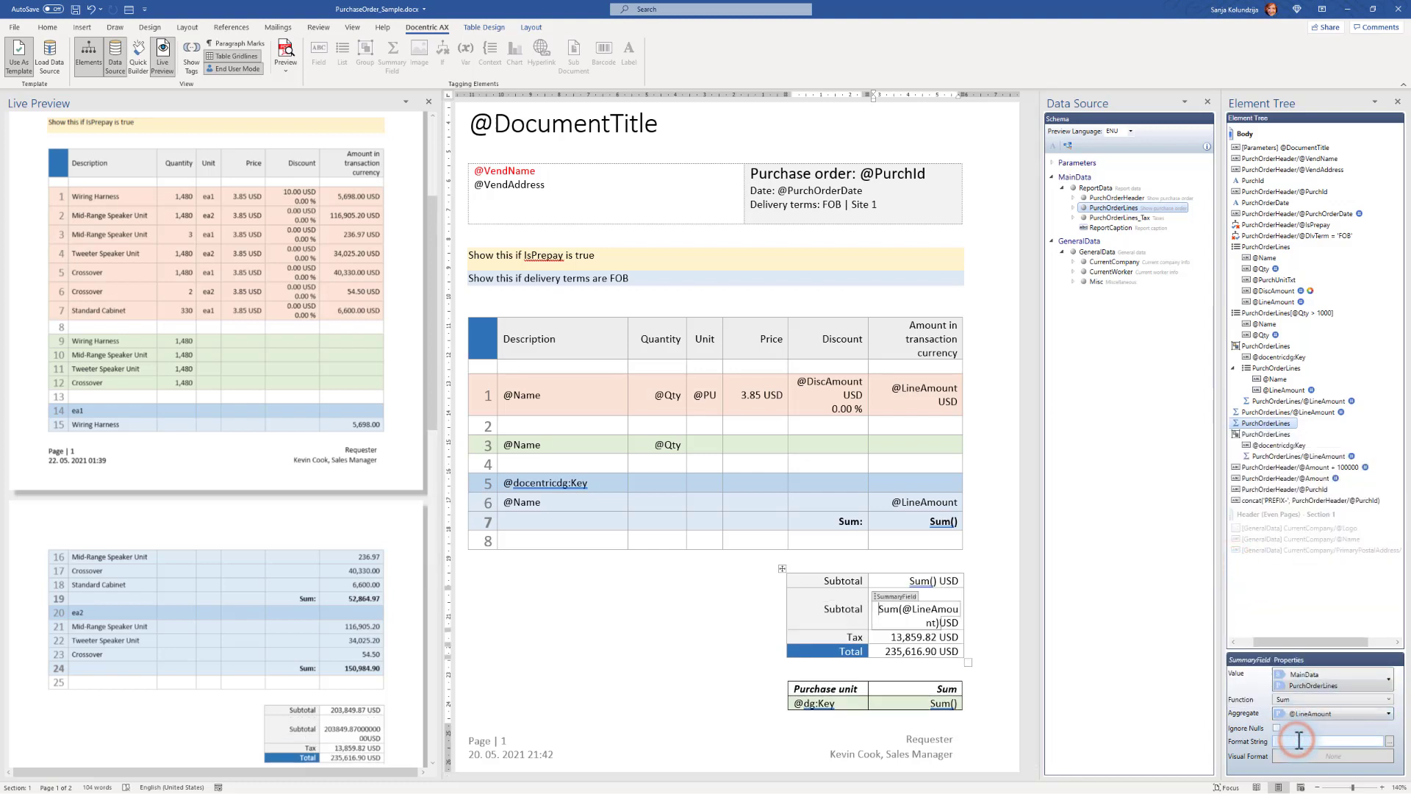
text(n2)
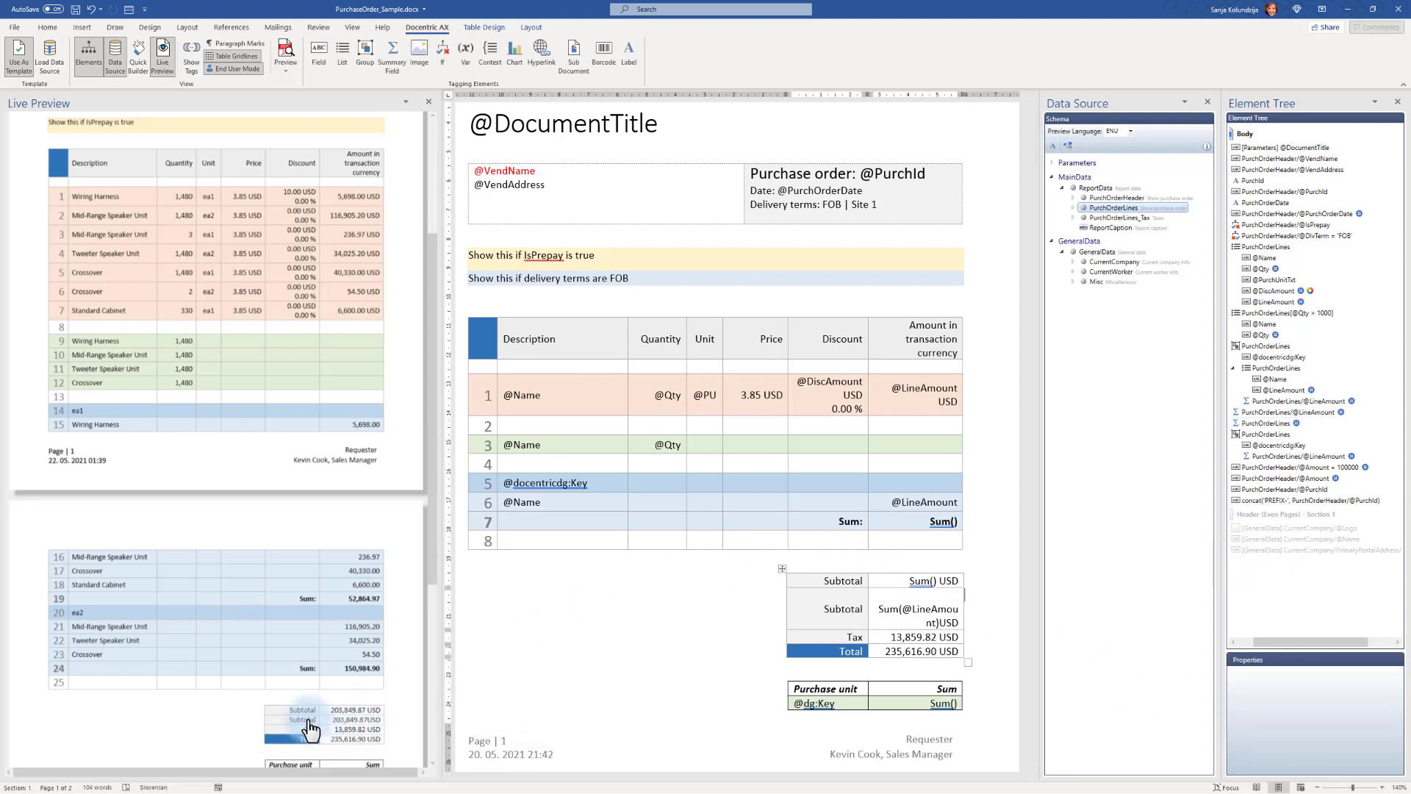
mouse_move(366, 731)
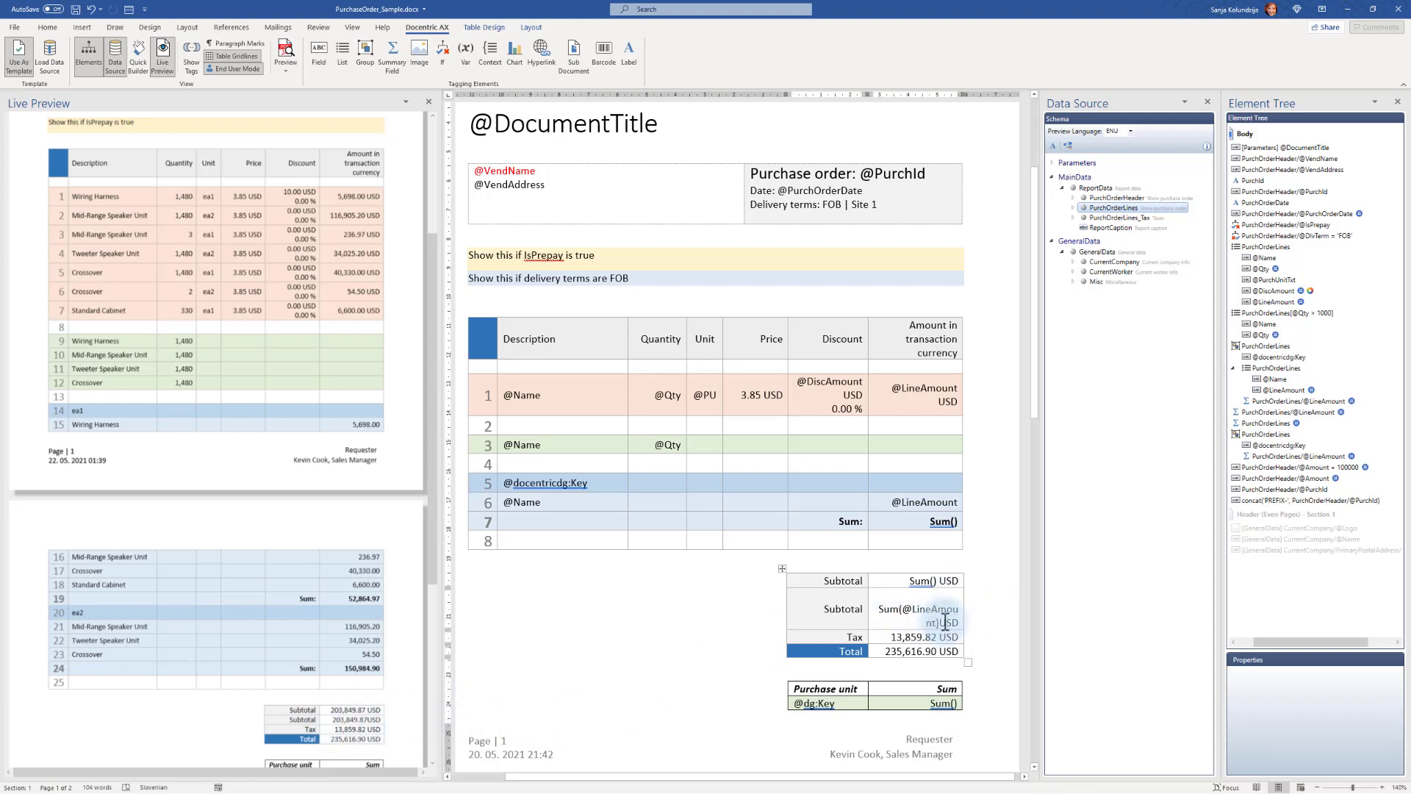
Step: Place the insertion point in the second Subtotal row to add a row below it
click(918, 616)
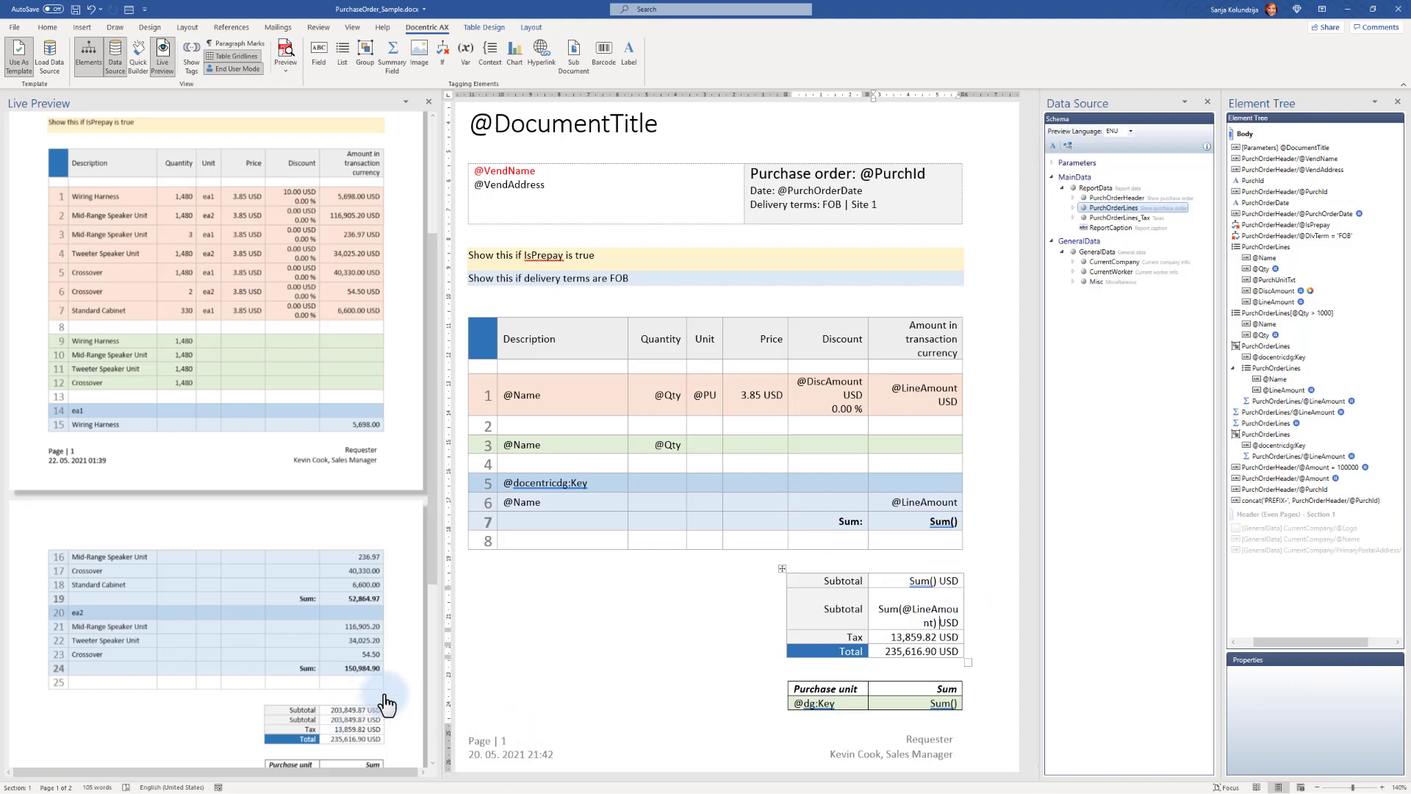
mouse_move(756, 620)
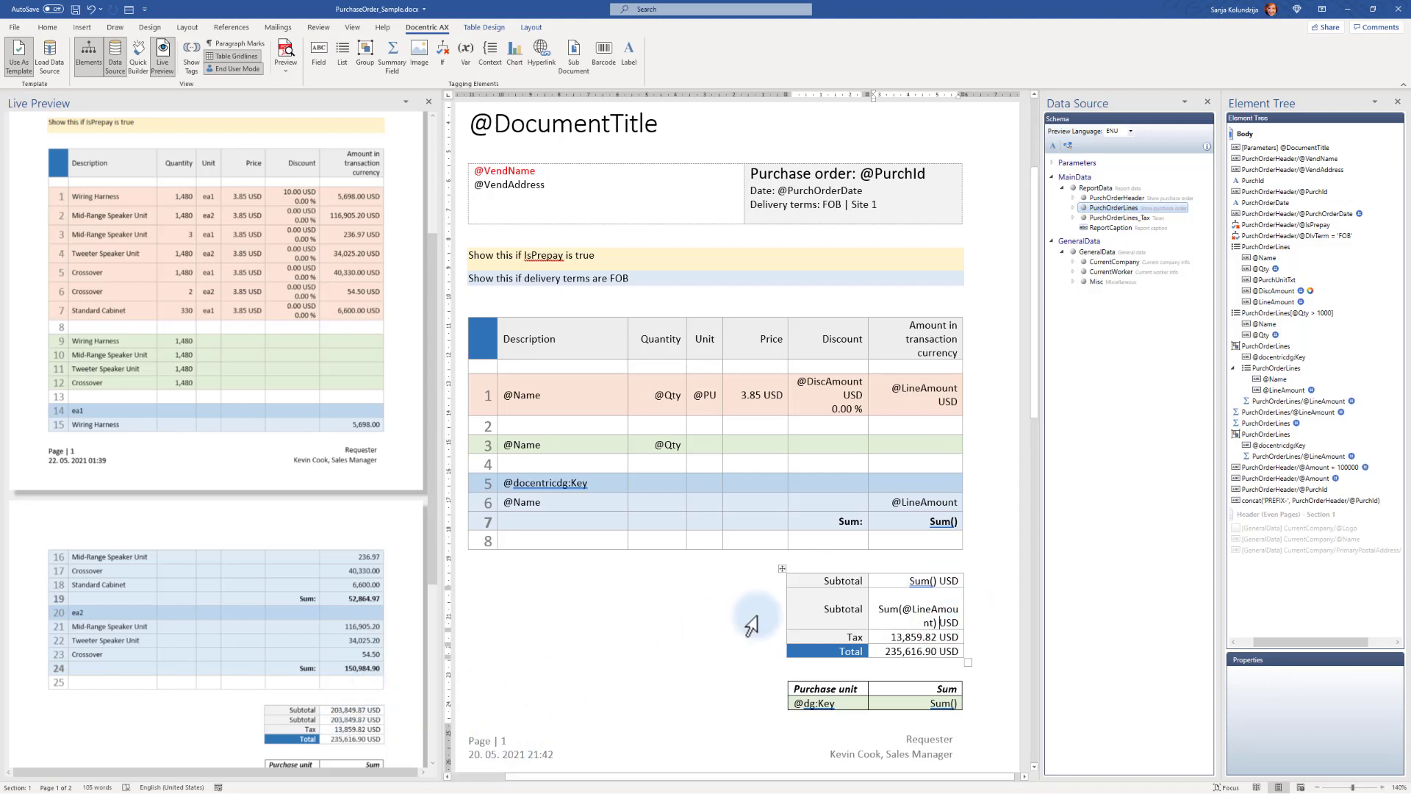
mouse_move(785, 610)
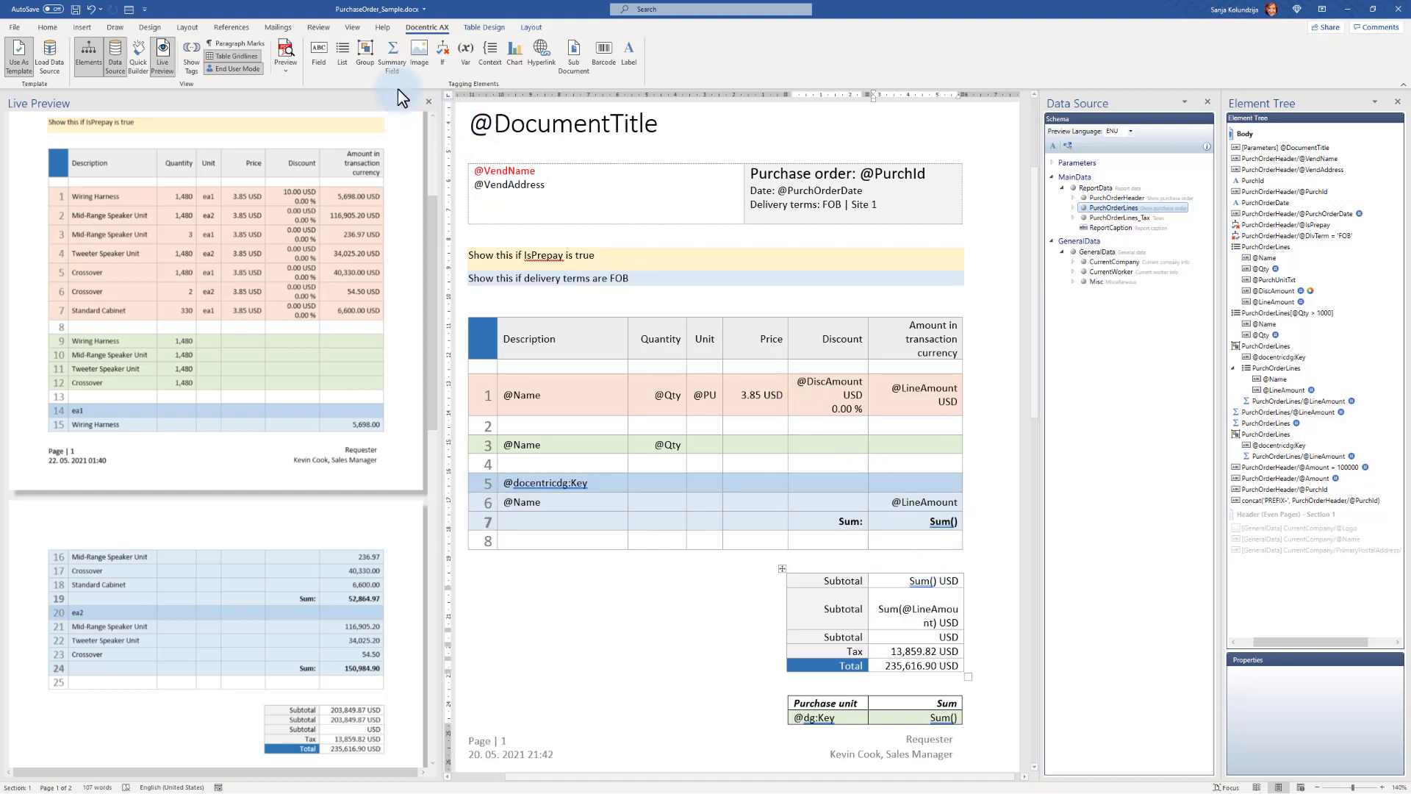
mouse_move(915, 572)
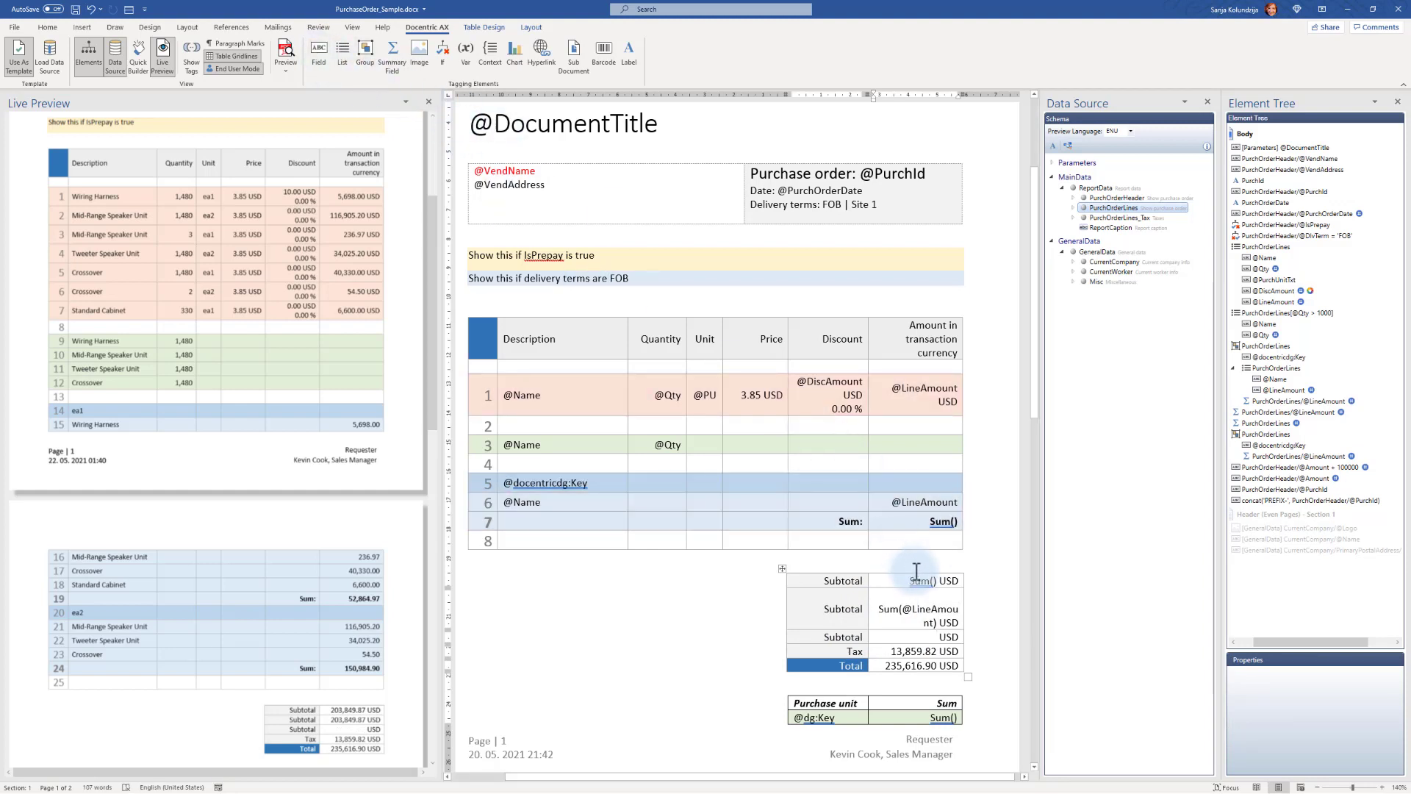
mouse_move(928, 572)
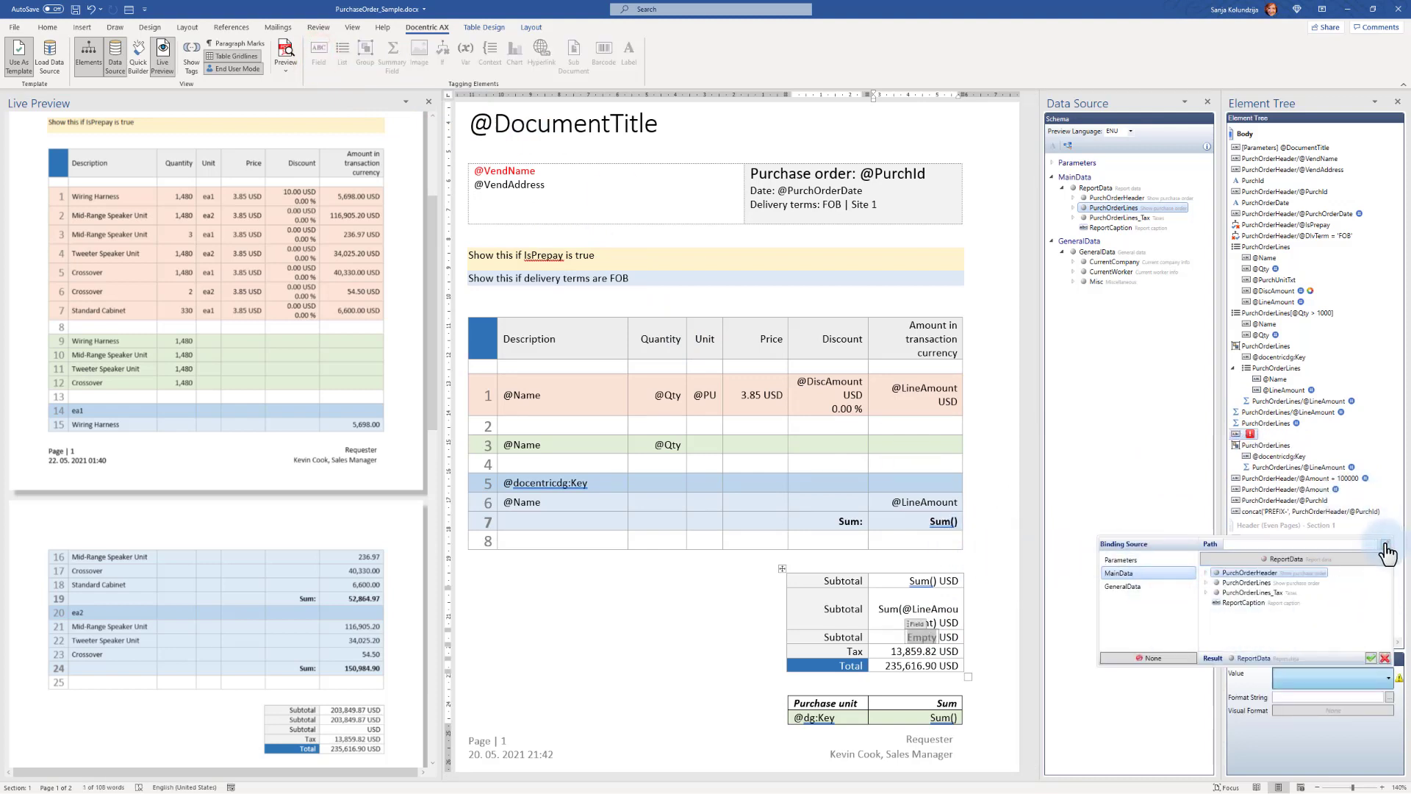
Step: In the XPath Editor, browse Functions/Variables and expand the Number functions to locate sum
click(1389, 549)
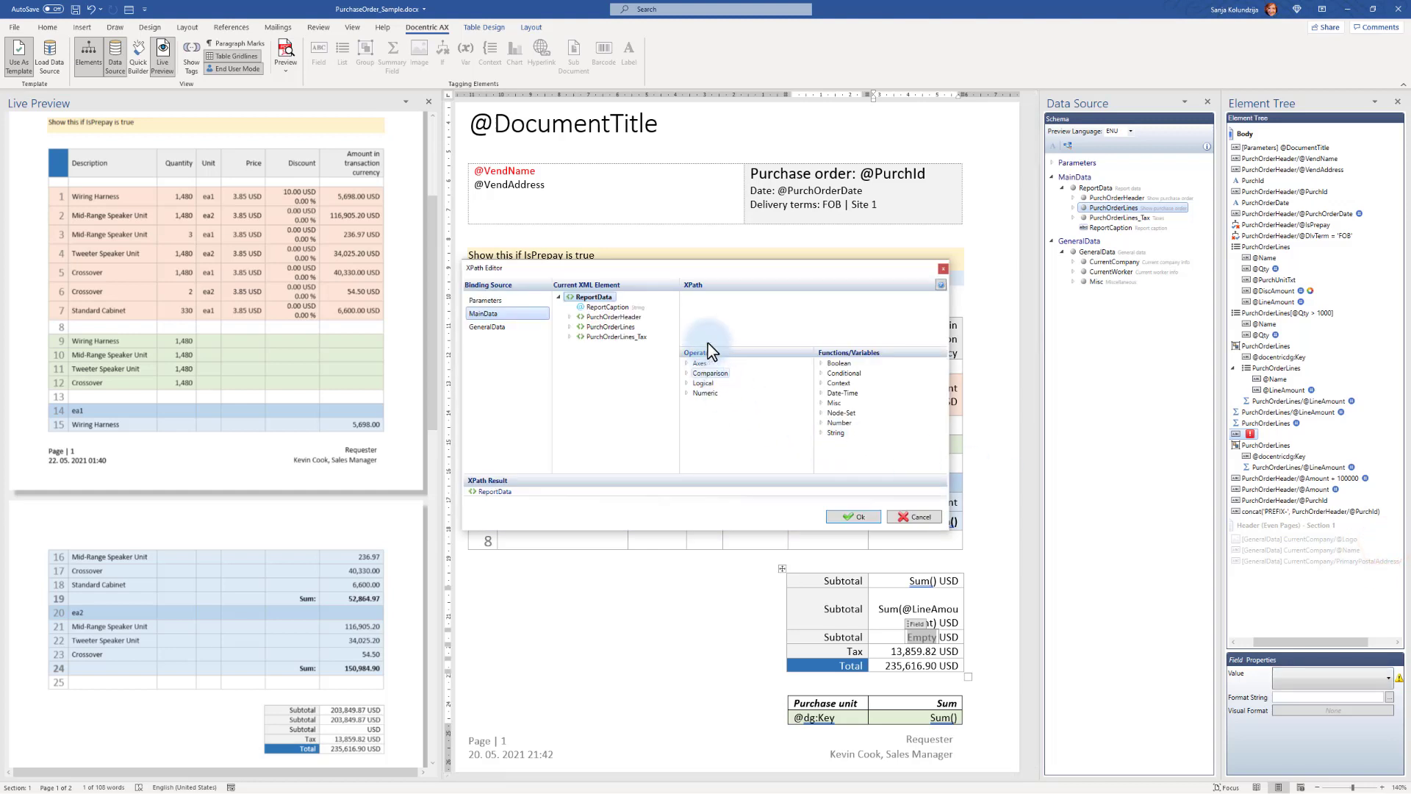
mouse_move(662, 432)
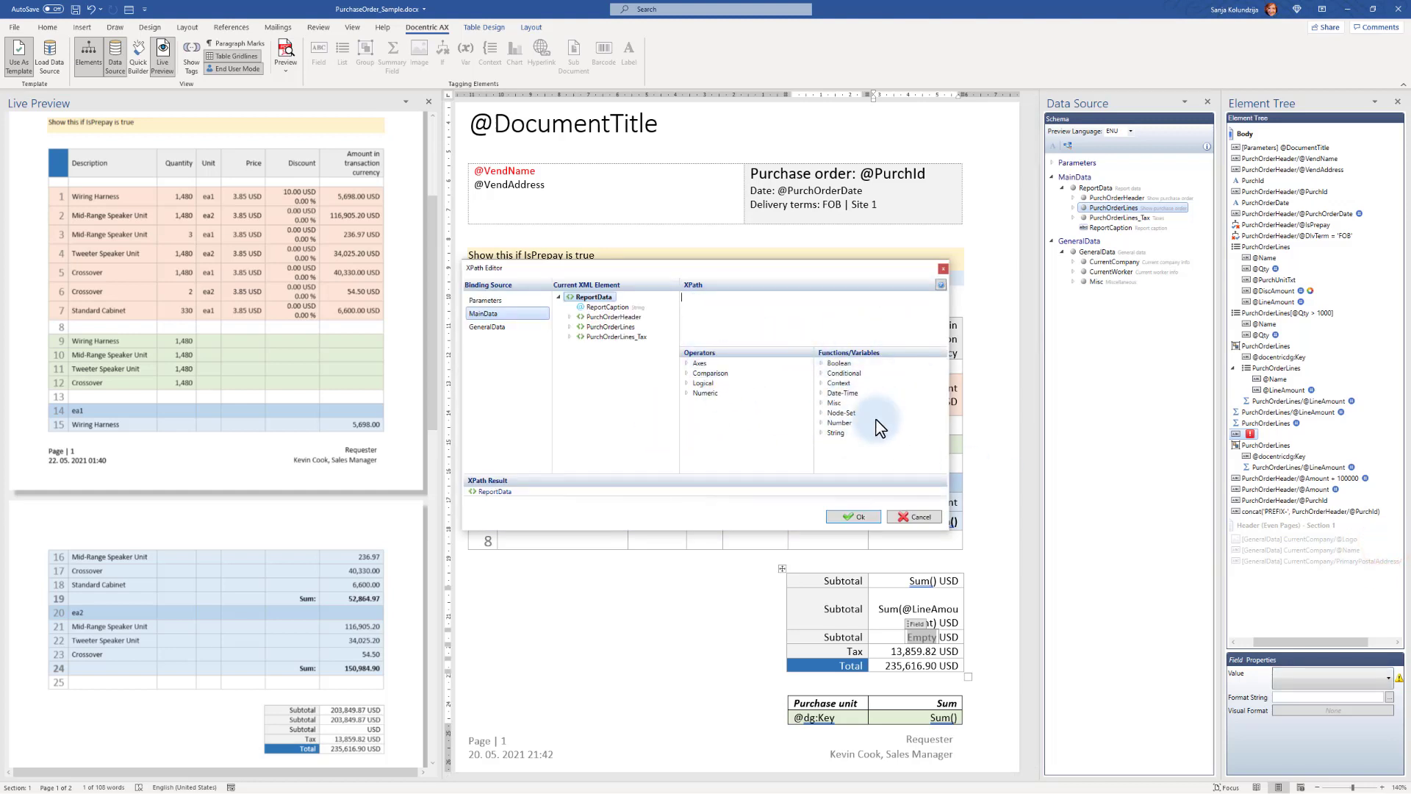
mouse_move(699, 363)
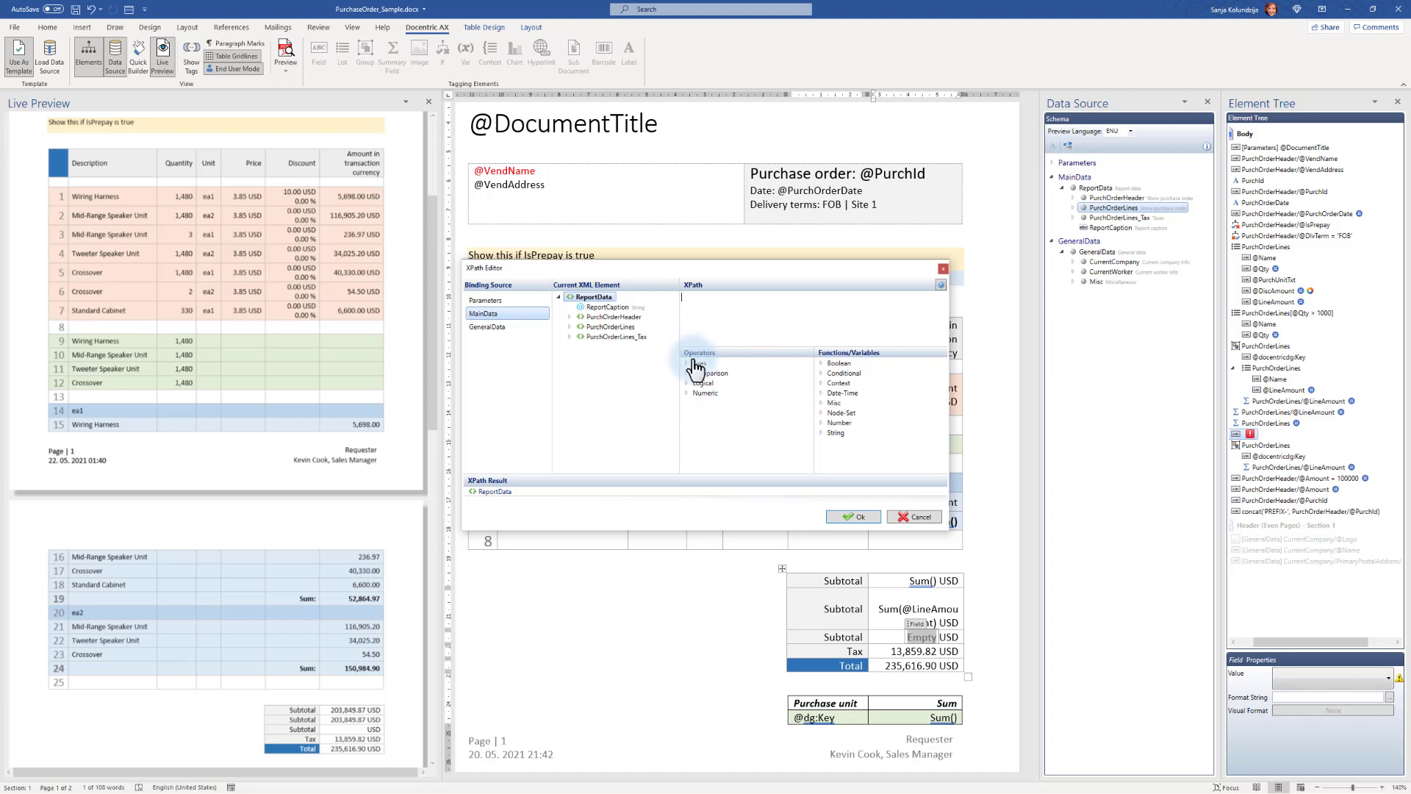
mouse_move(691, 406)
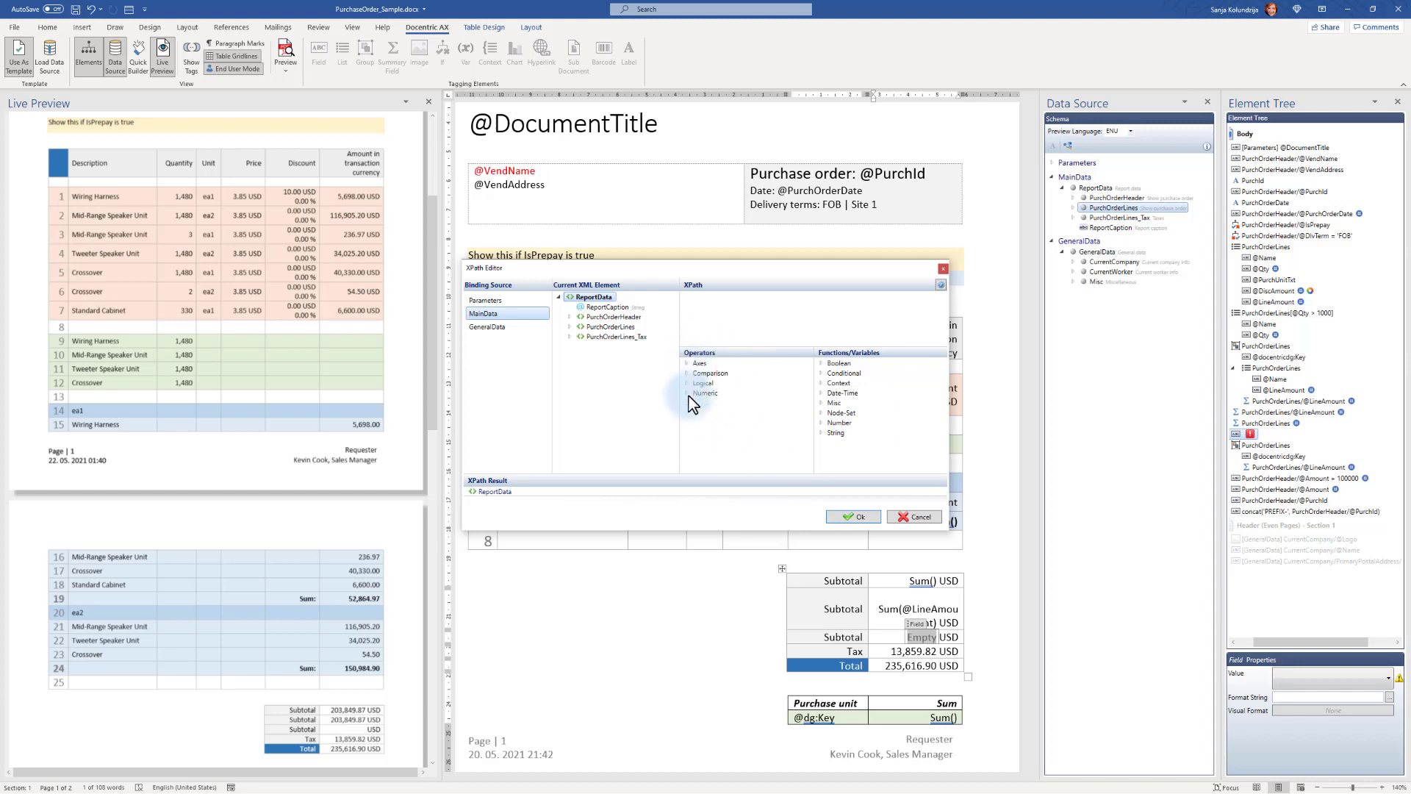
click(820, 363)
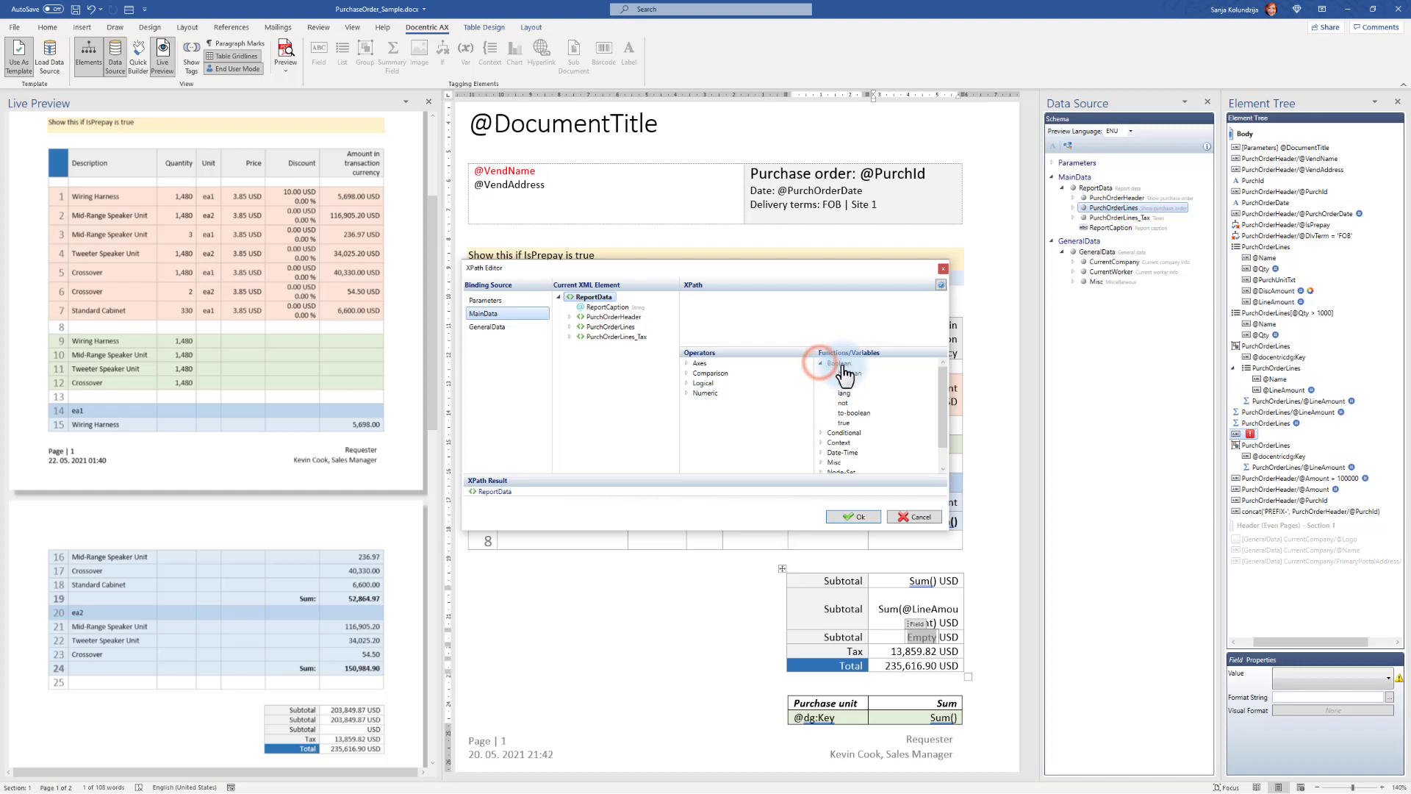
click(820, 363)
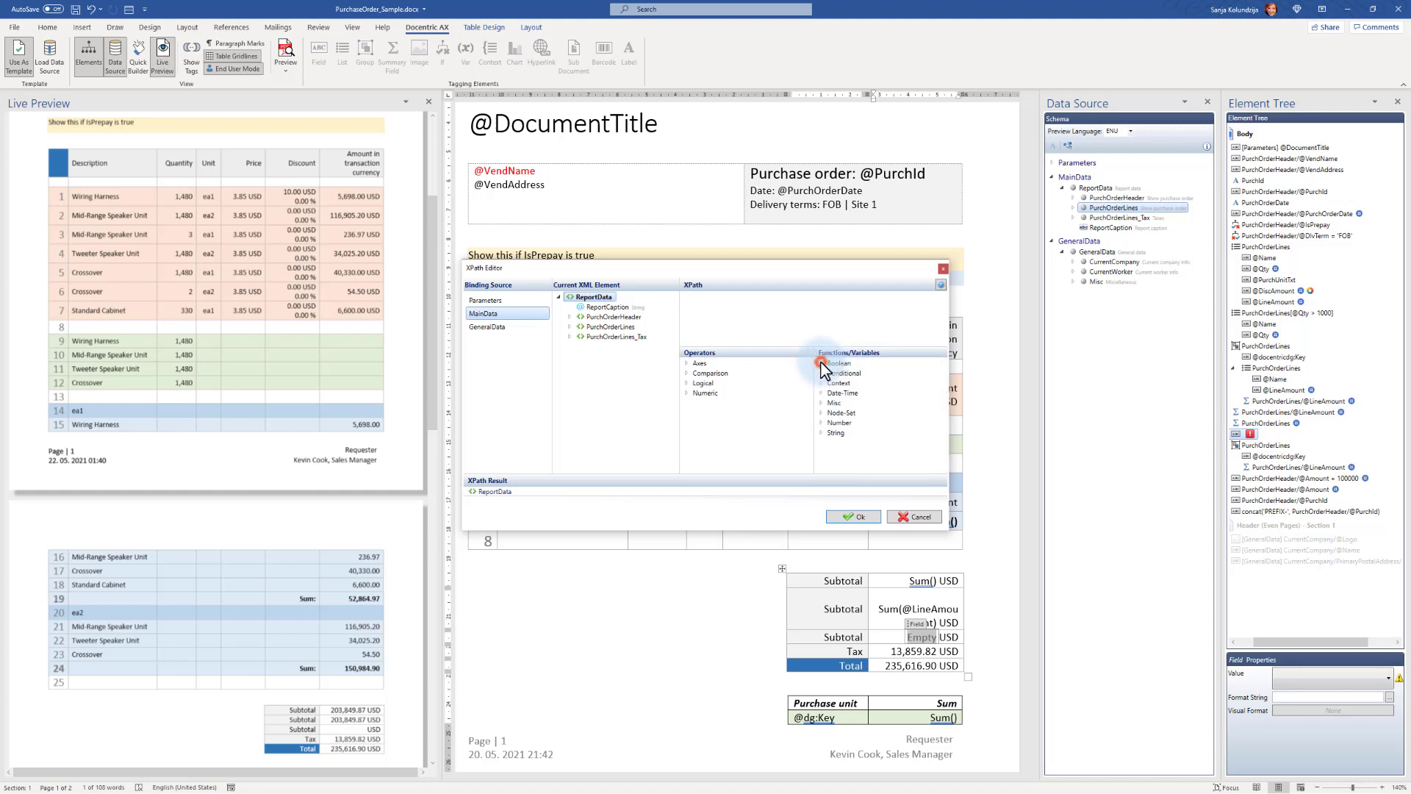
mouse_move(837, 426)
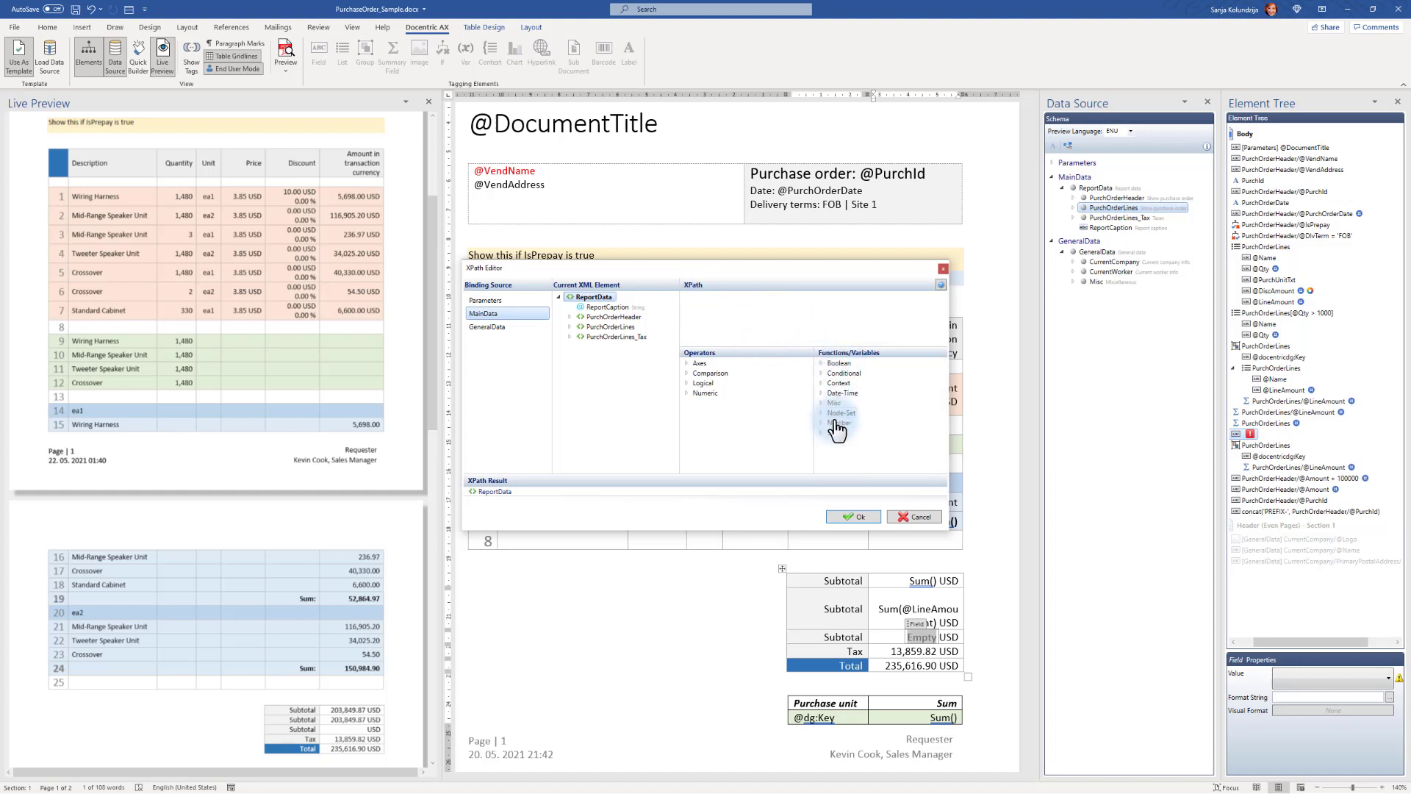
click(839, 423)
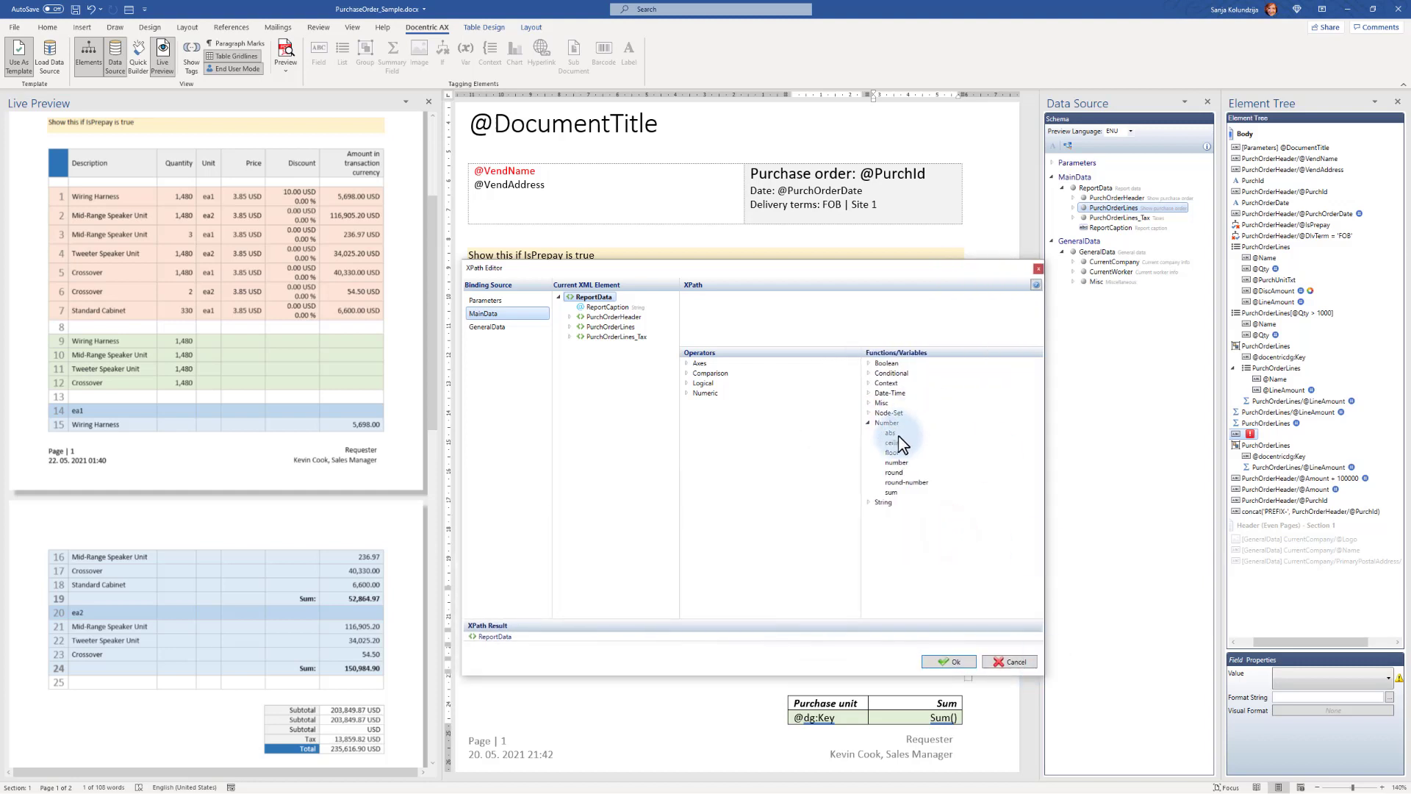
mouse_move(883, 501)
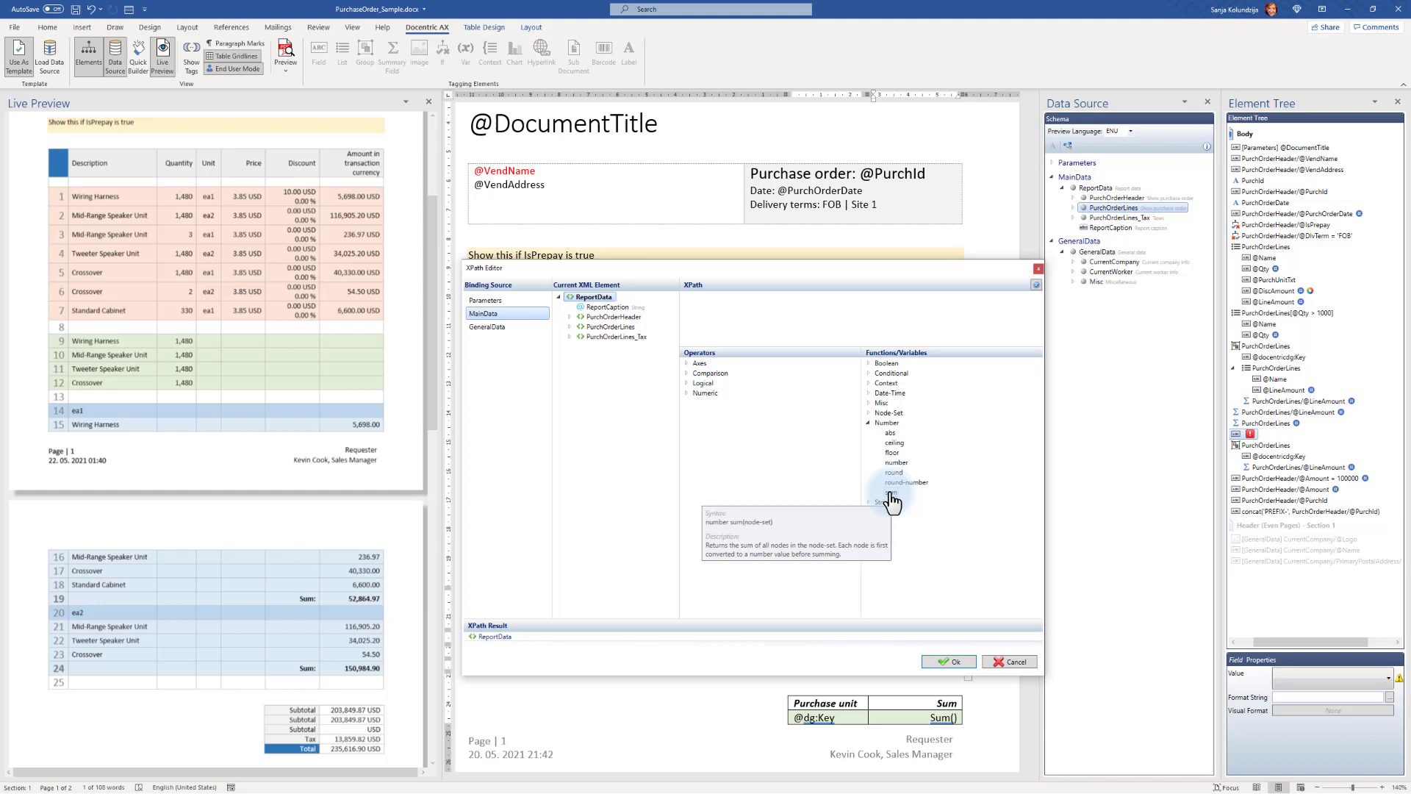
double_click(891, 491)
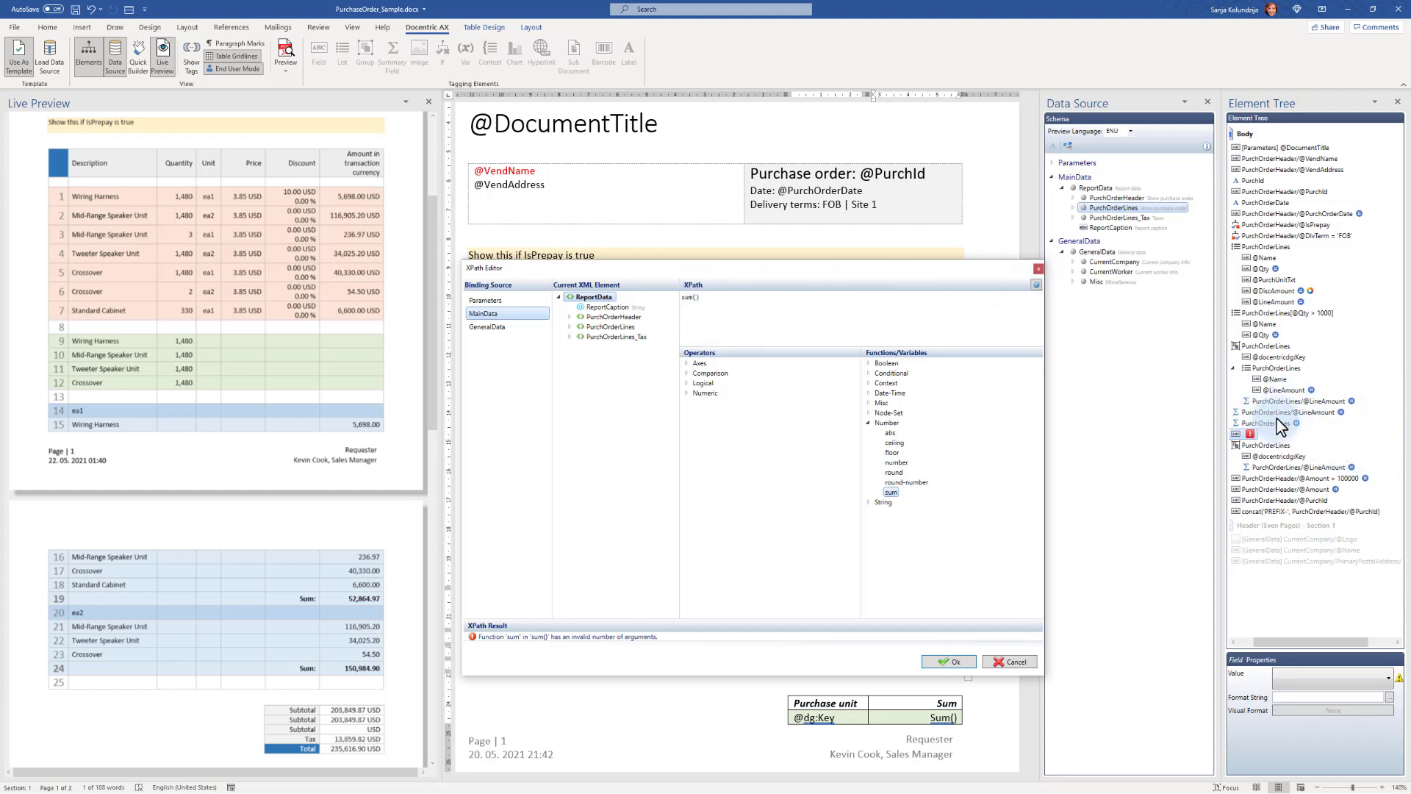
mouse_move(1292, 428)
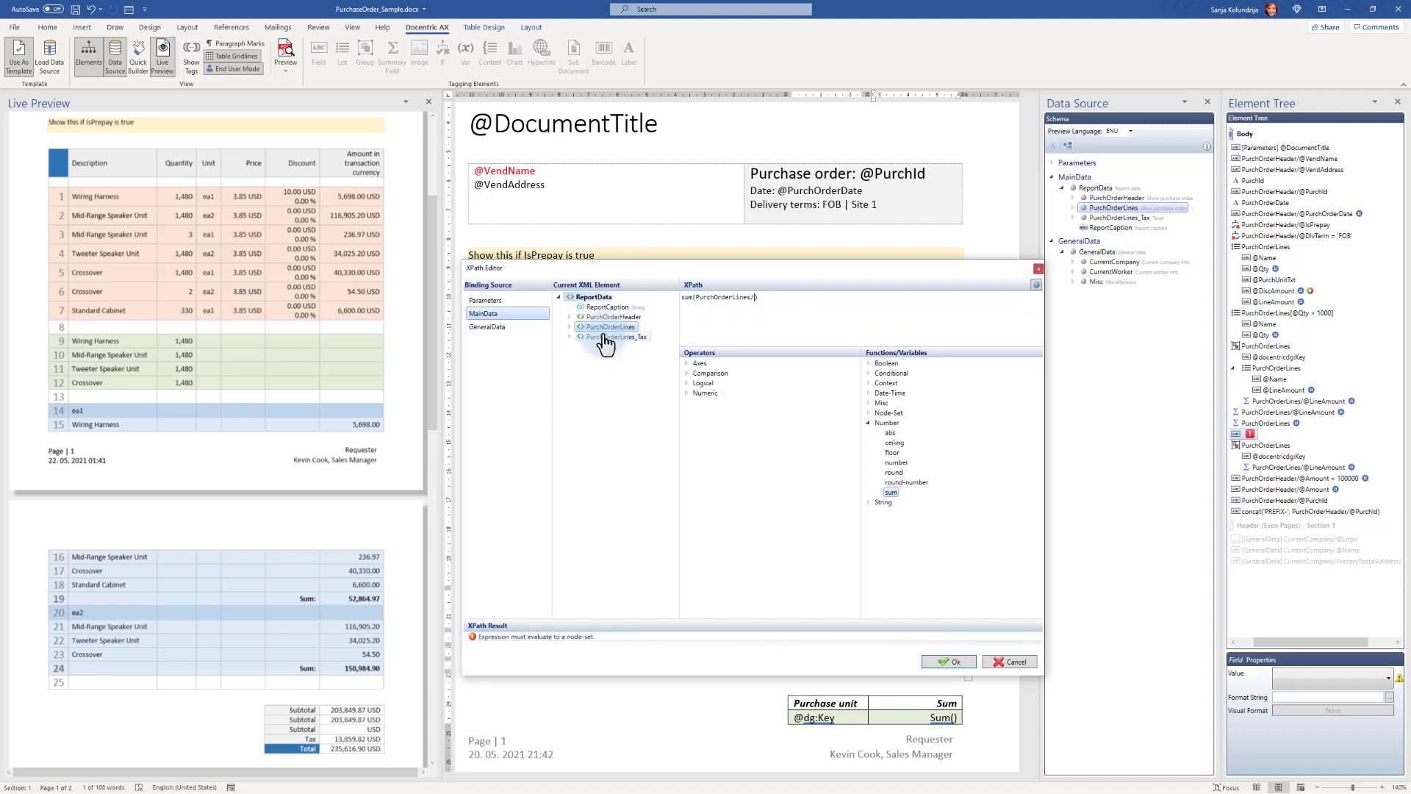
click(573, 326)
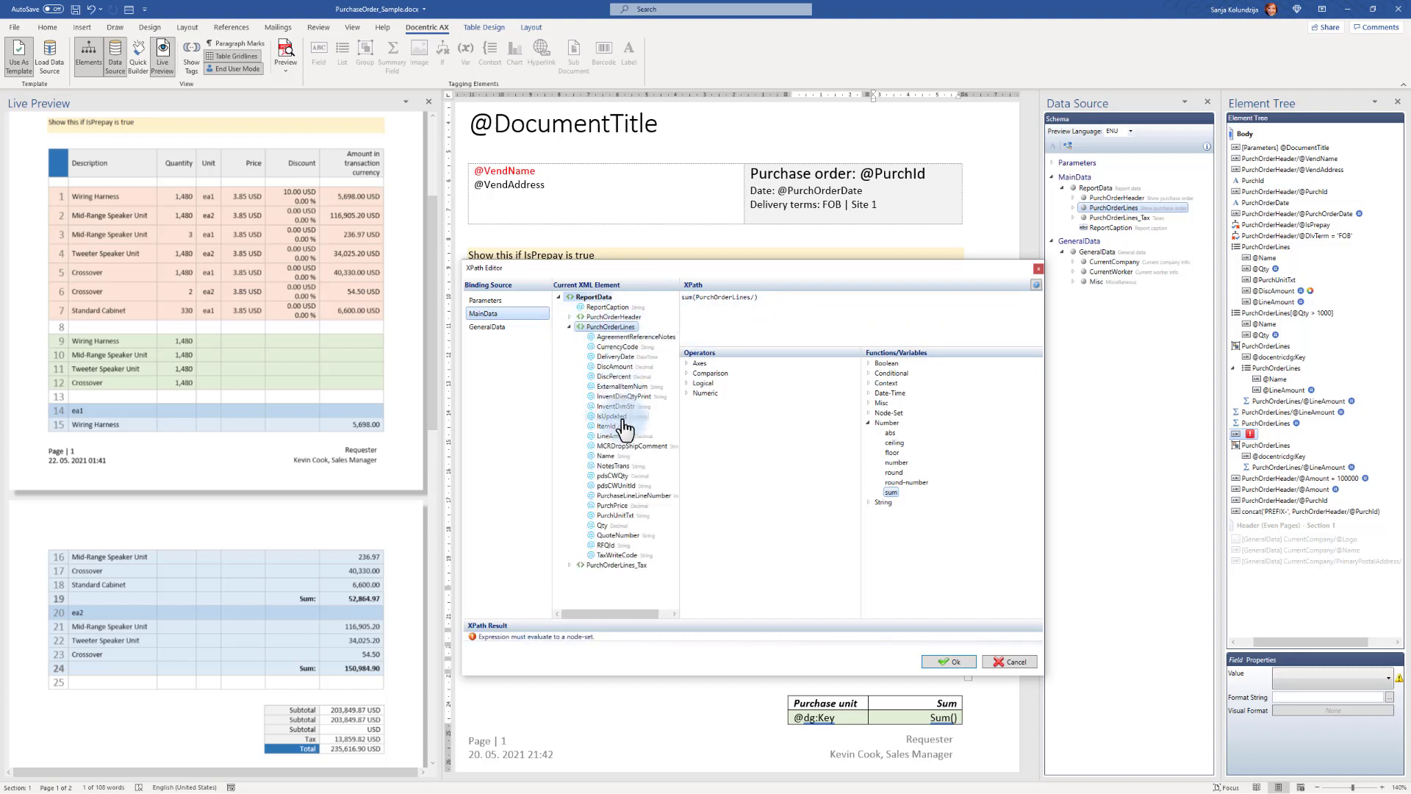
double_click(615, 435)
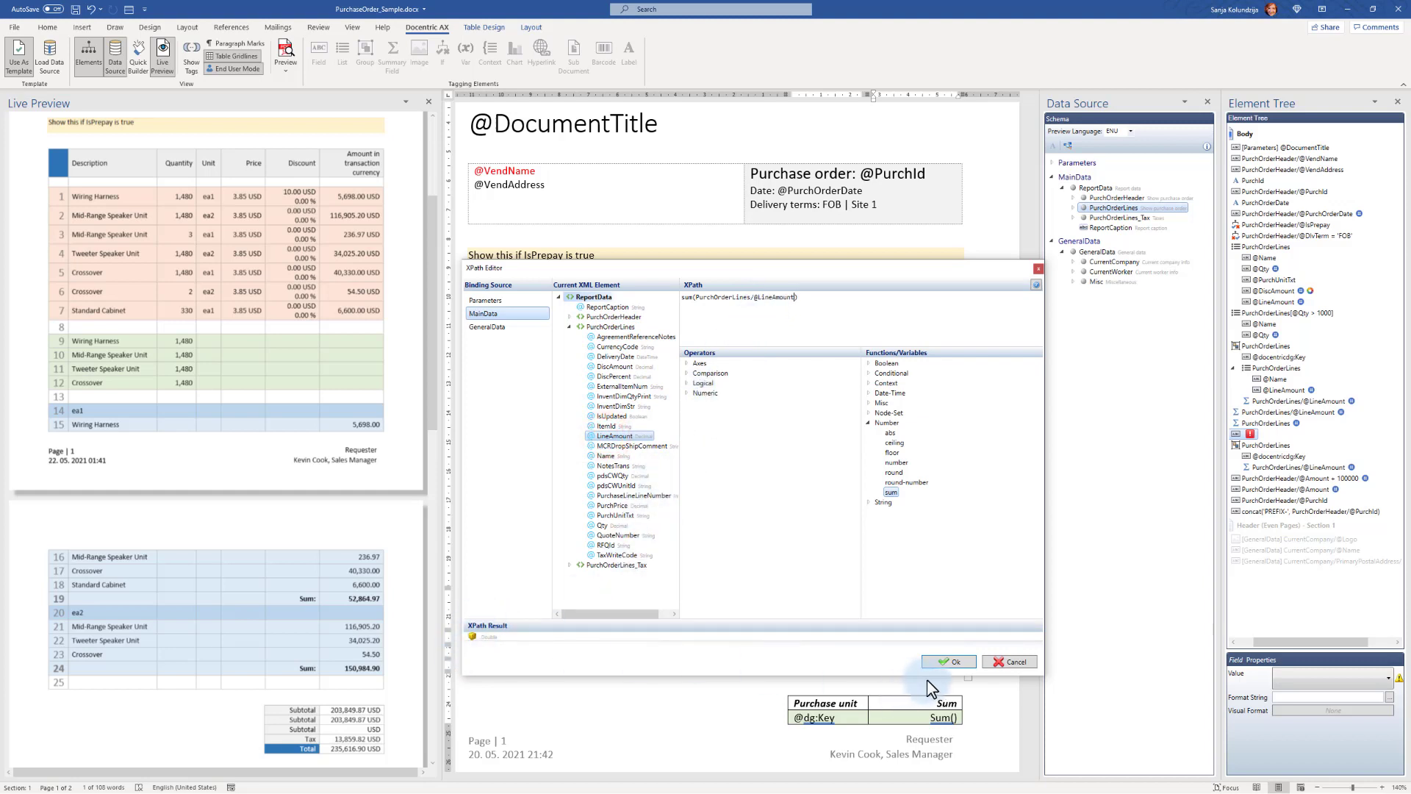
click(946, 661)
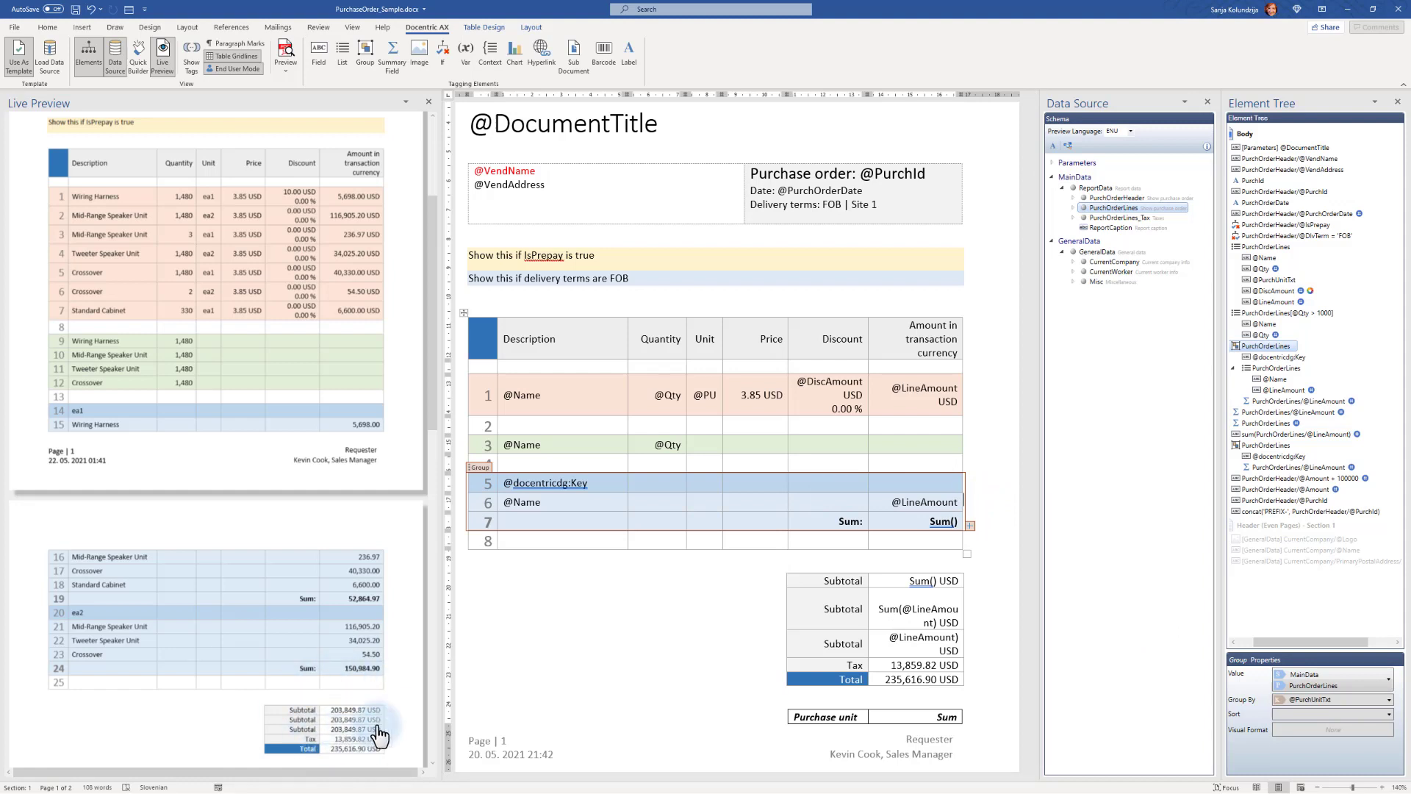
mouse_move(1016, 641)
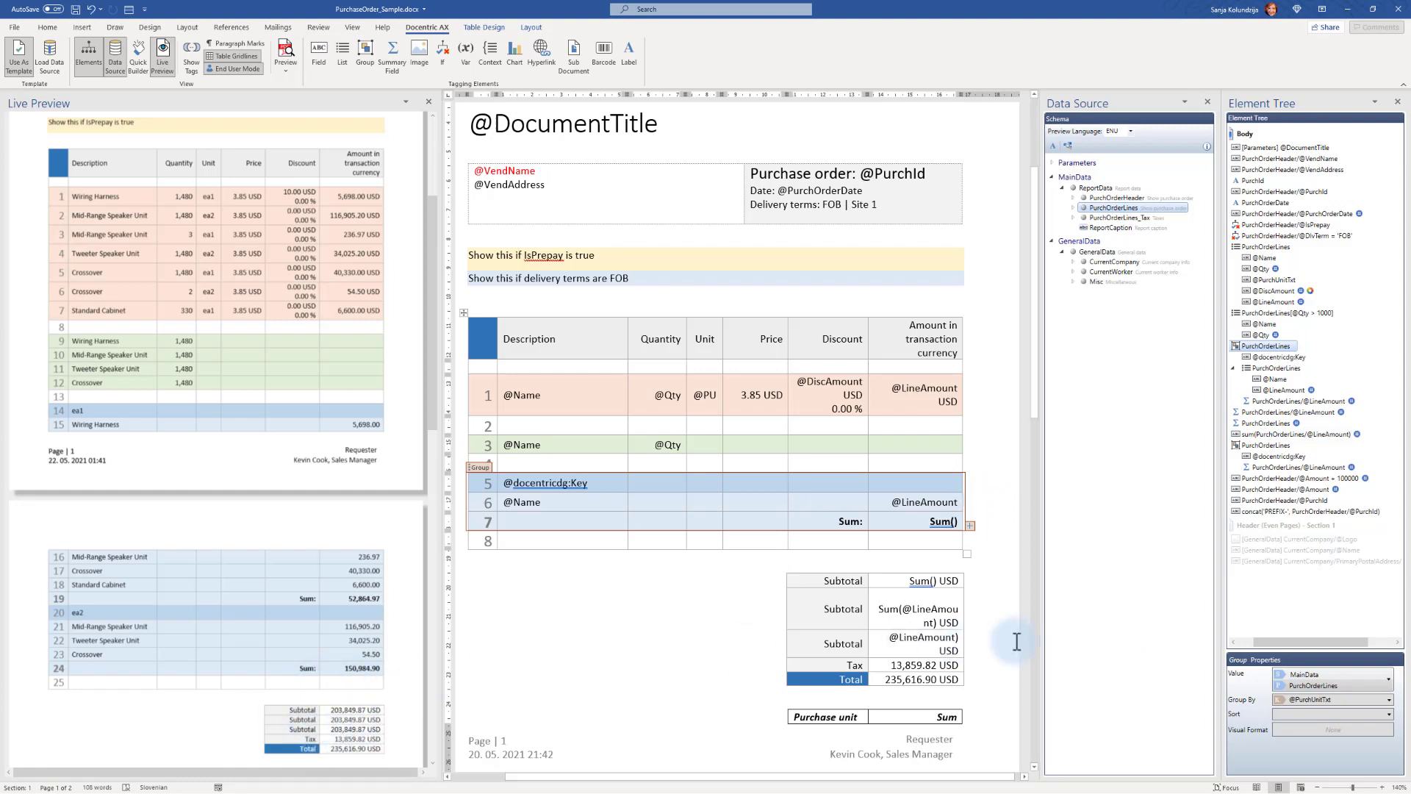
mouse_move(1340, 9)
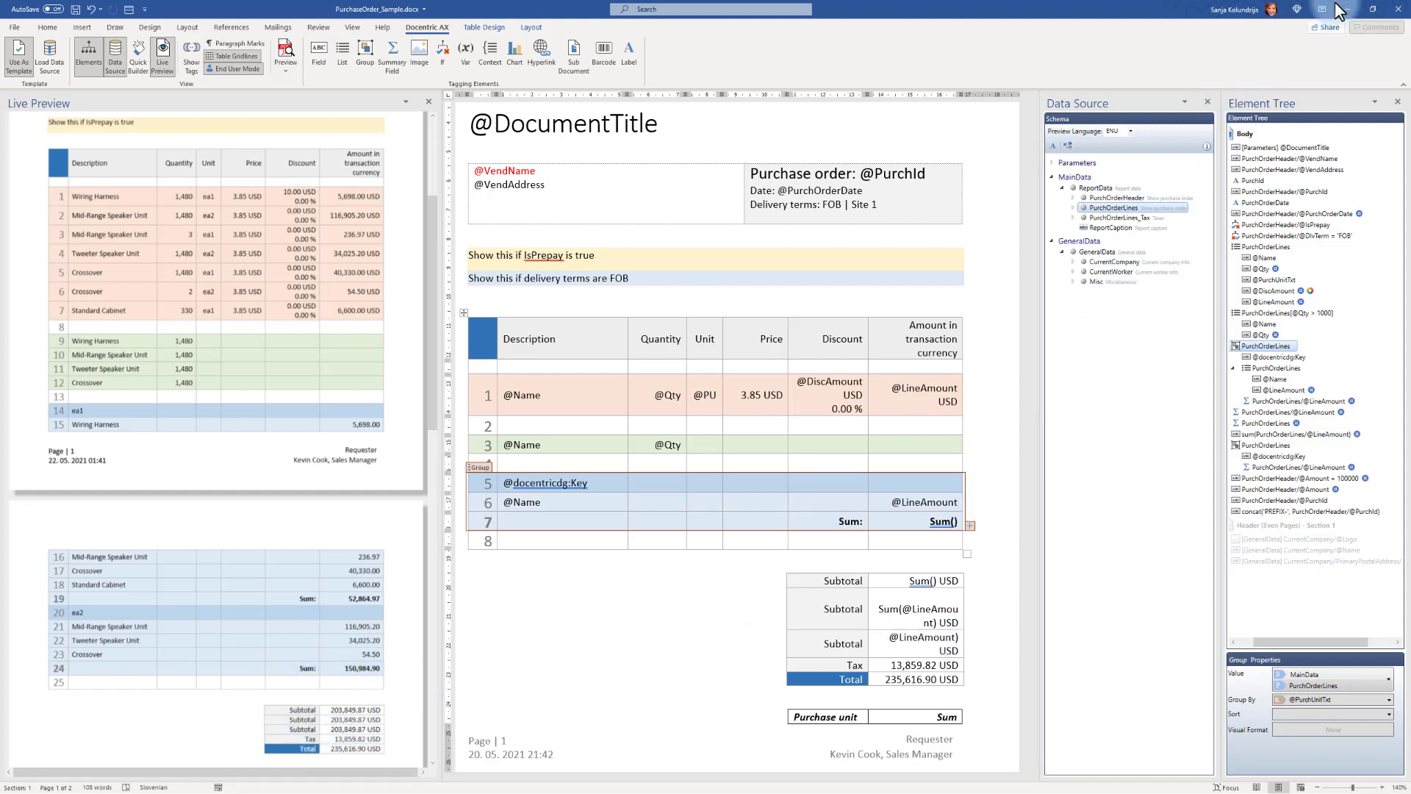